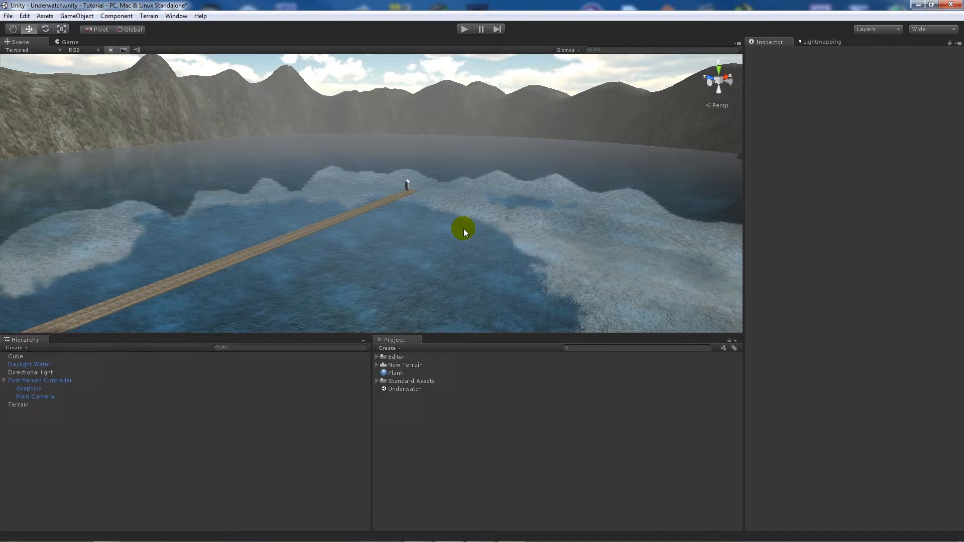
pyautogui.moveTo(633, 487)
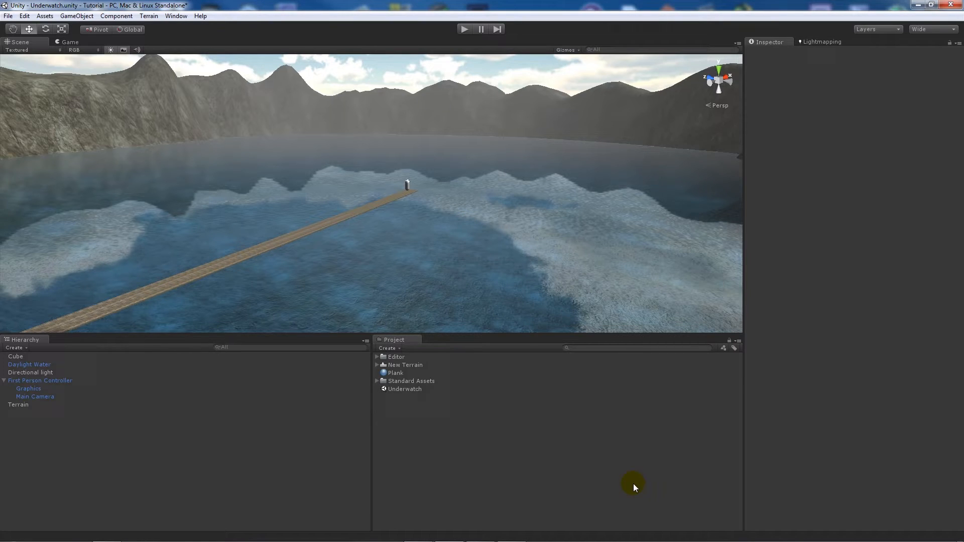
pyautogui.moveTo(118, 333)
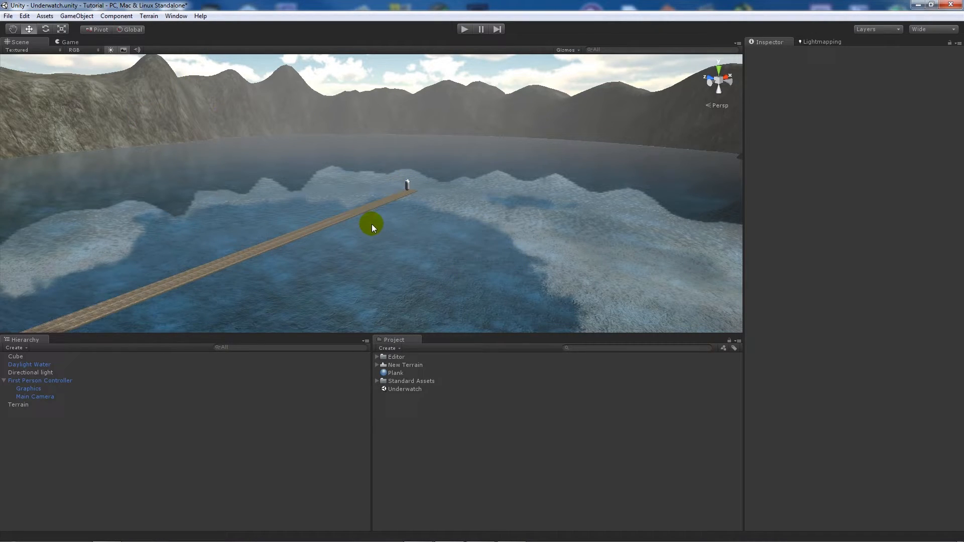
pyautogui.moveTo(68, 369)
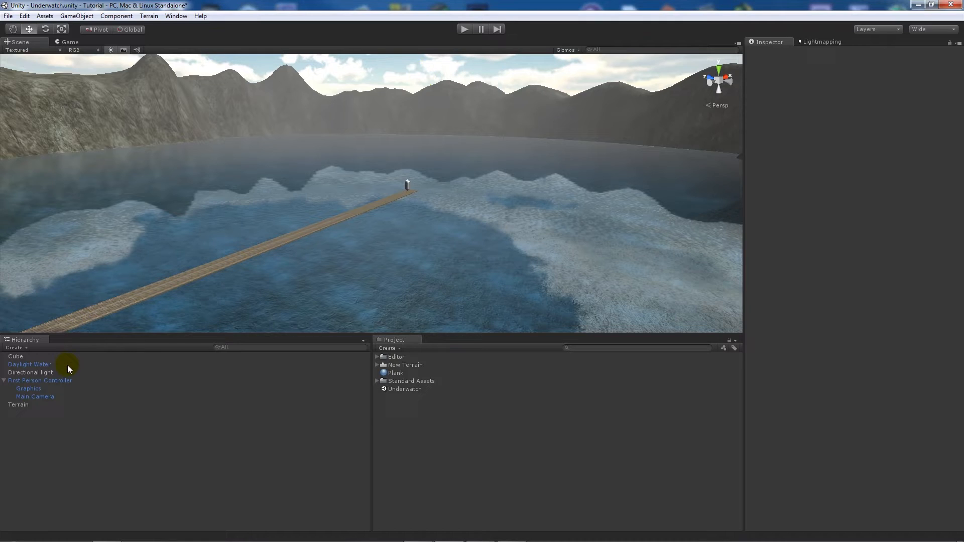
pyautogui.moveTo(350, 249)
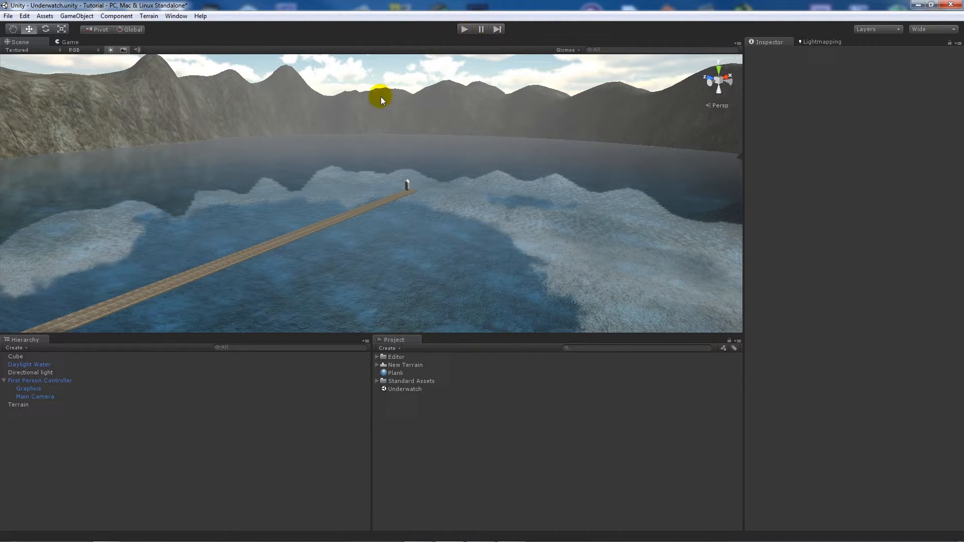
# - Review fog in Render Settings, then select and duplicate the Daylight Water object
pyautogui.click(25, 16)
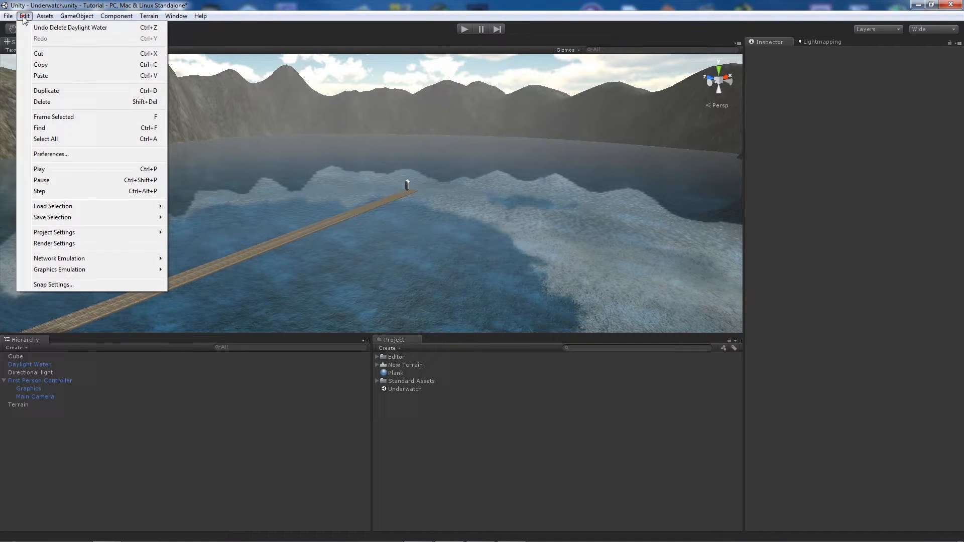
pyautogui.click(54, 243)
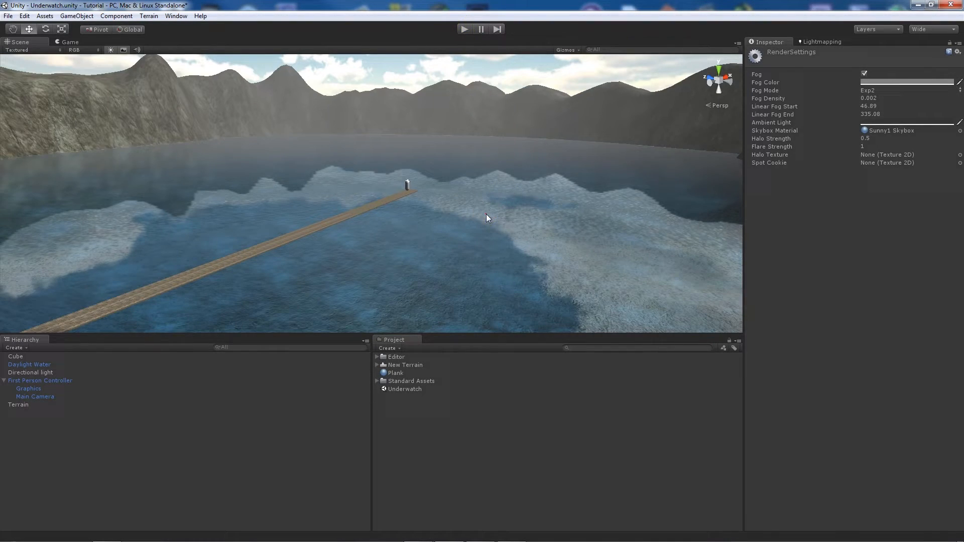
pyautogui.click(29, 364)
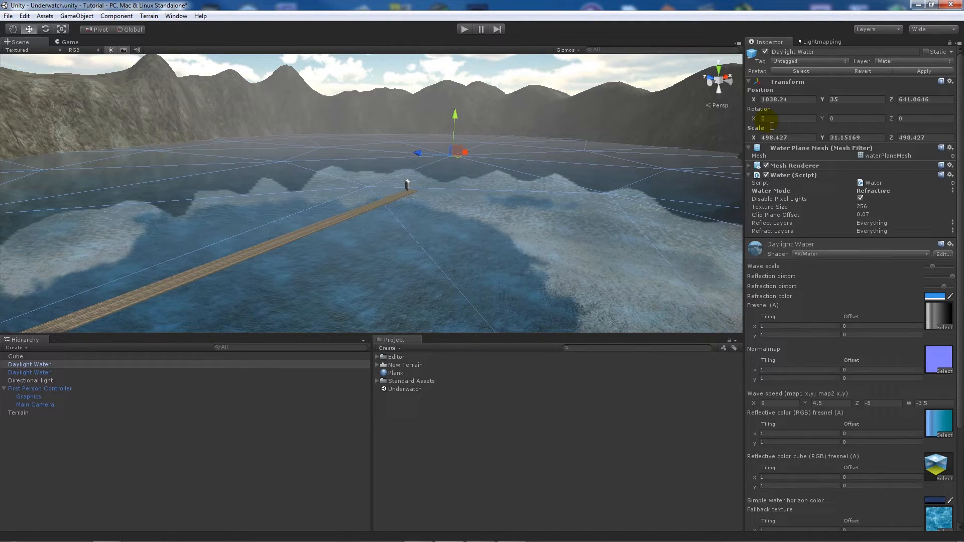
# - Set the duplicate water's Position Y to 34, flip its rotation, and preview in play mode
pyautogui.click(852, 99)
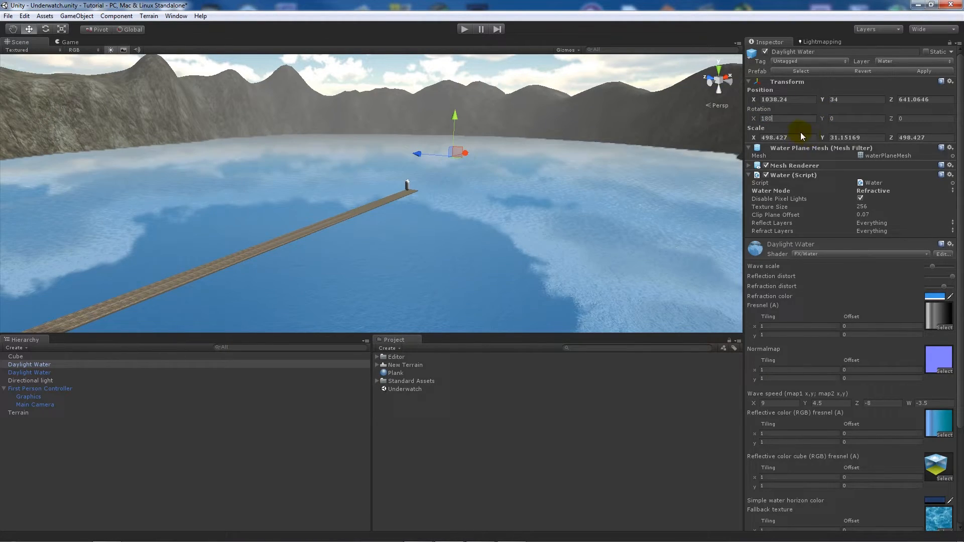
pyautogui.click(465, 29)
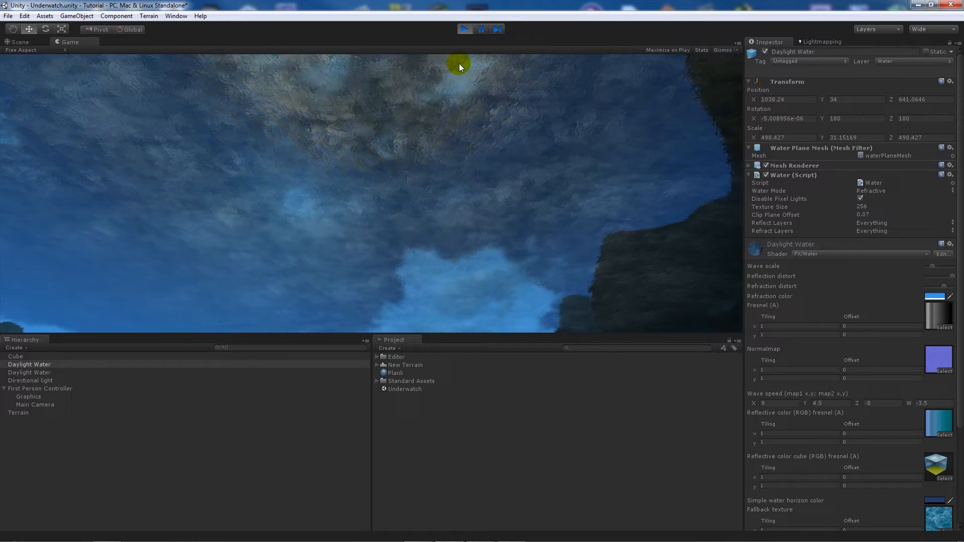
pyautogui.click(19, 42)
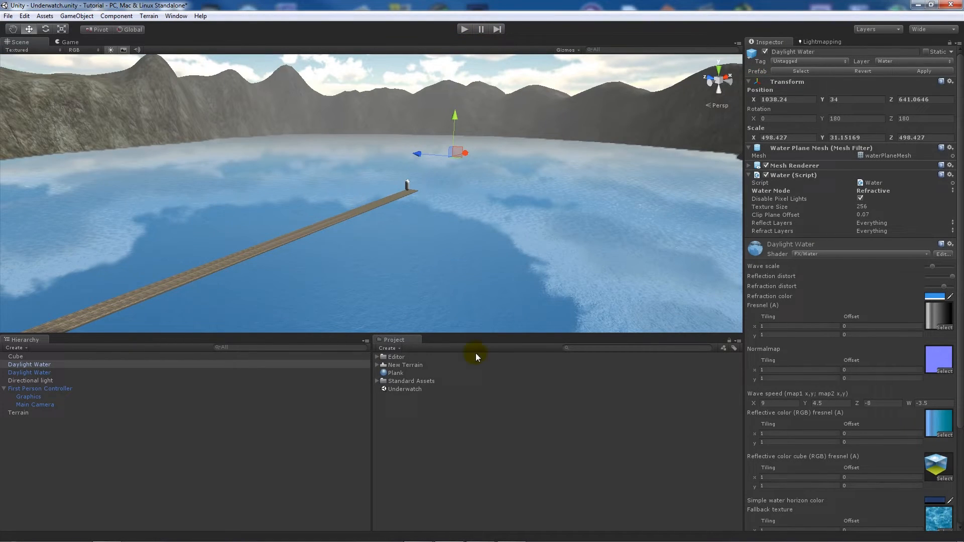
# - Create a JavaScript asset named UnderWater in the Project panel and open it in MonoDevelop
pyautogui.rightClick(398, 435)
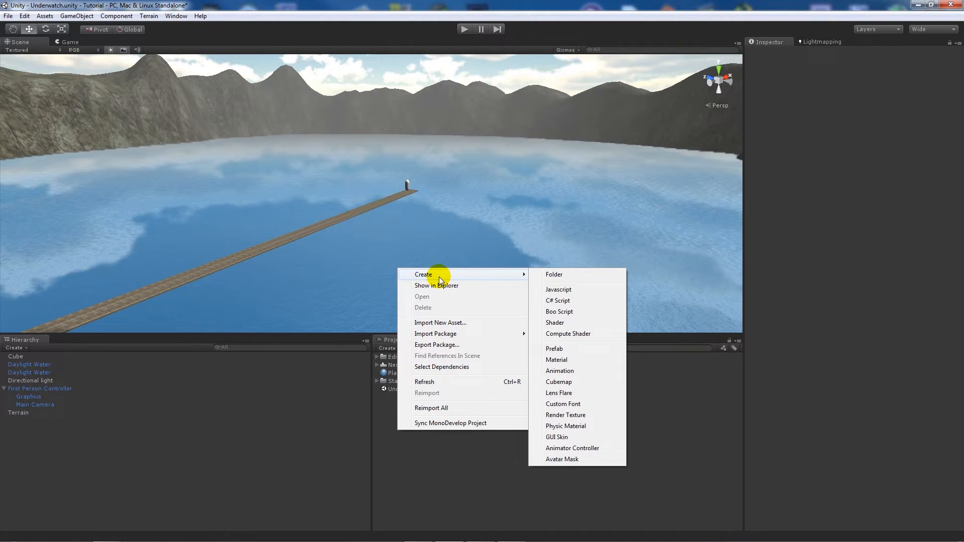
pyautogui.moveTo(478, 277)
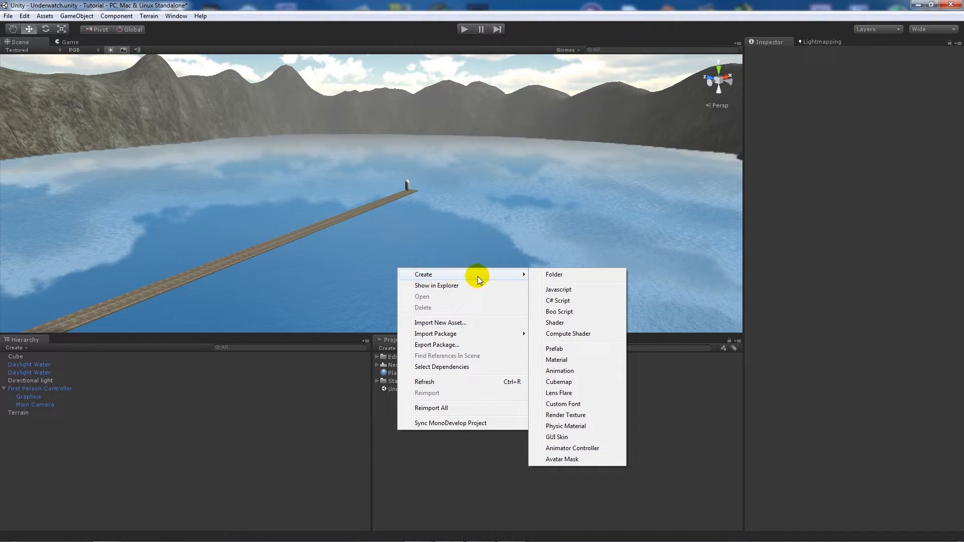
pyautogui.moveTo(564, 293)
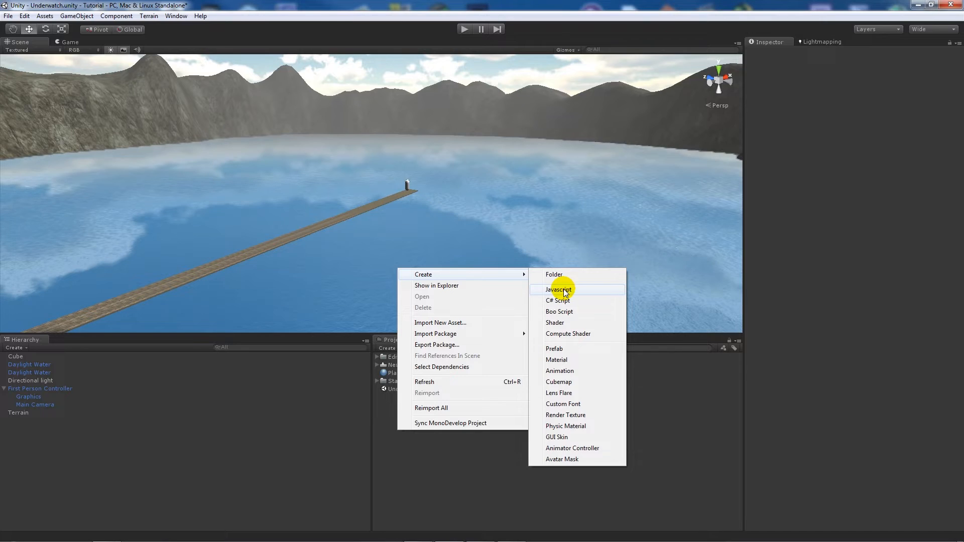
pyautogui.click(558, 290)
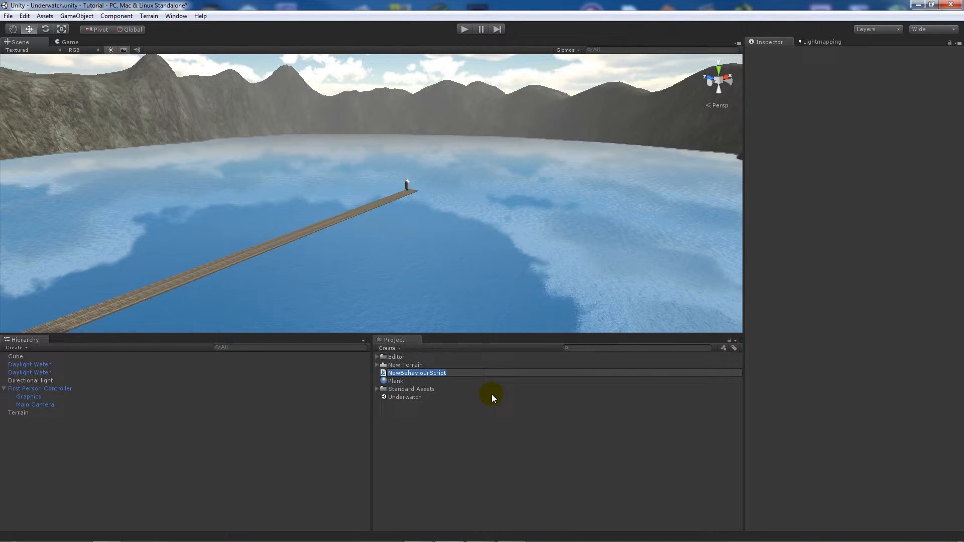
pyautogui.write('UnderWater')
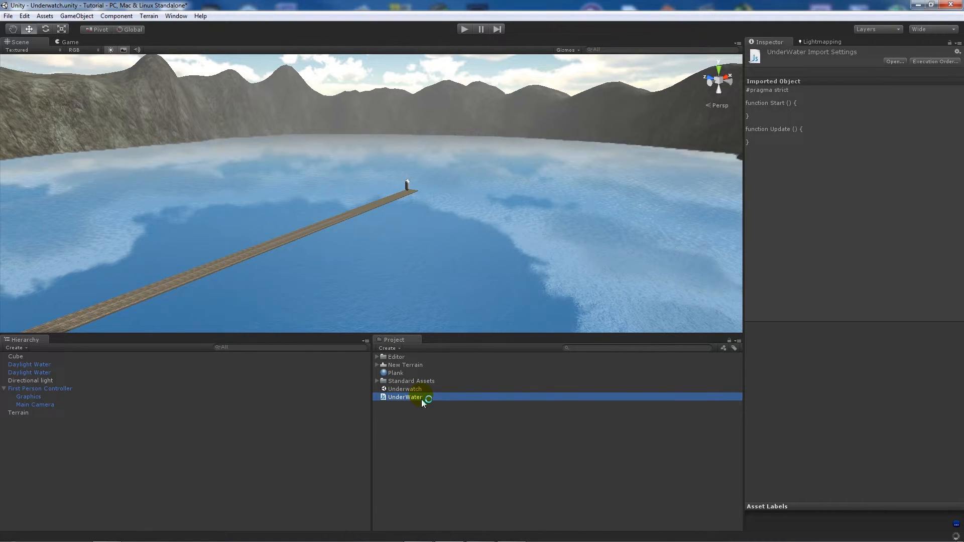
pyautogui.doubleClick(406, 397)
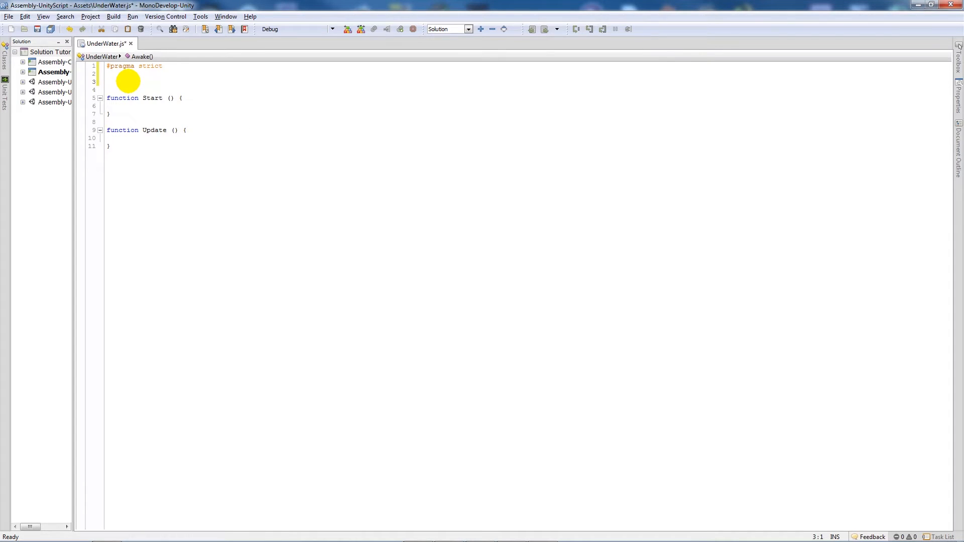
# - Declare var waterLevel : float and private var isUnderwater : boolean
pyautogui.write('var water')
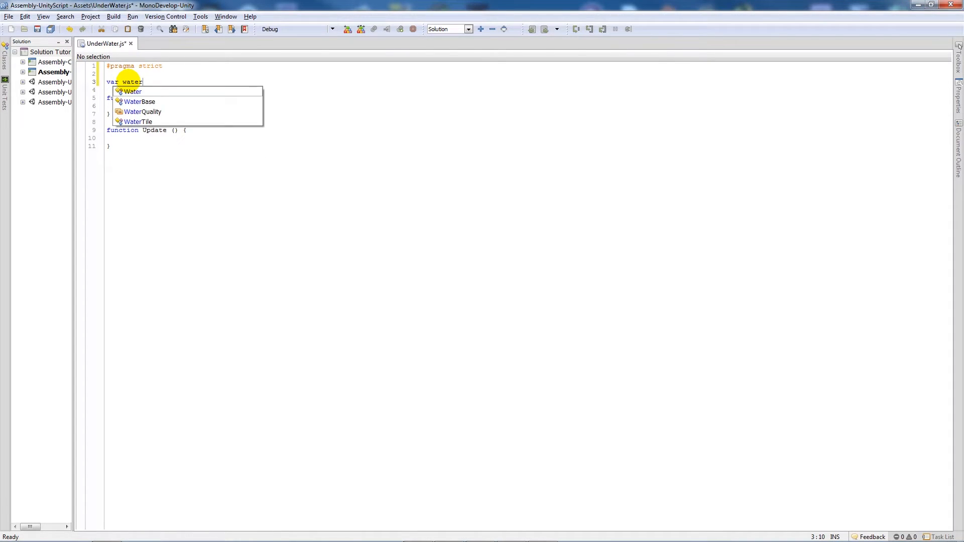
pyautogui.write('Level : float')
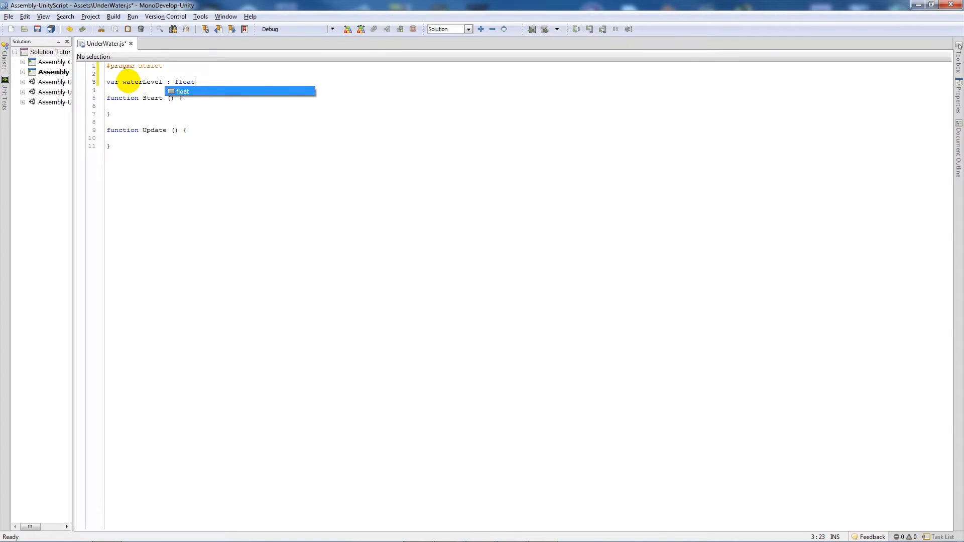
pyautogui.write(';')
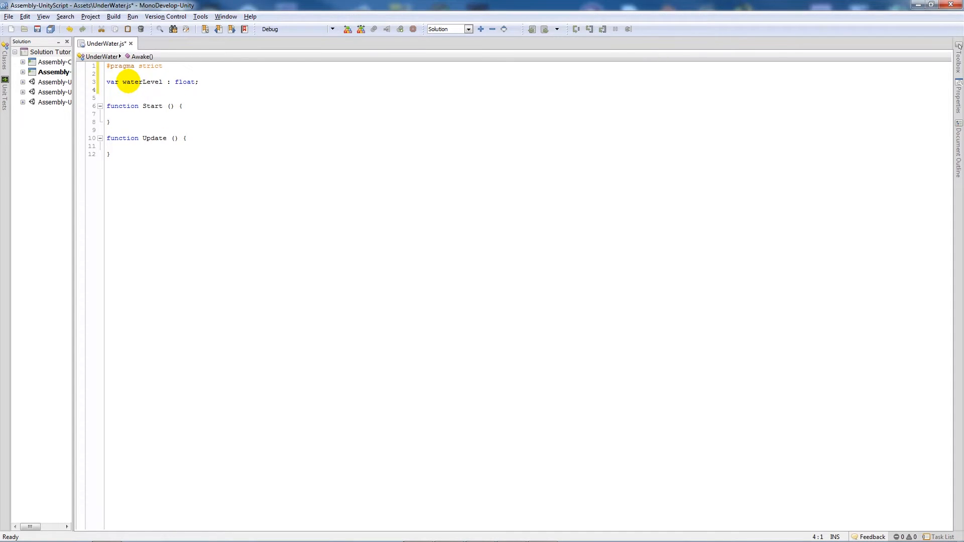
pyautogui.write('private')
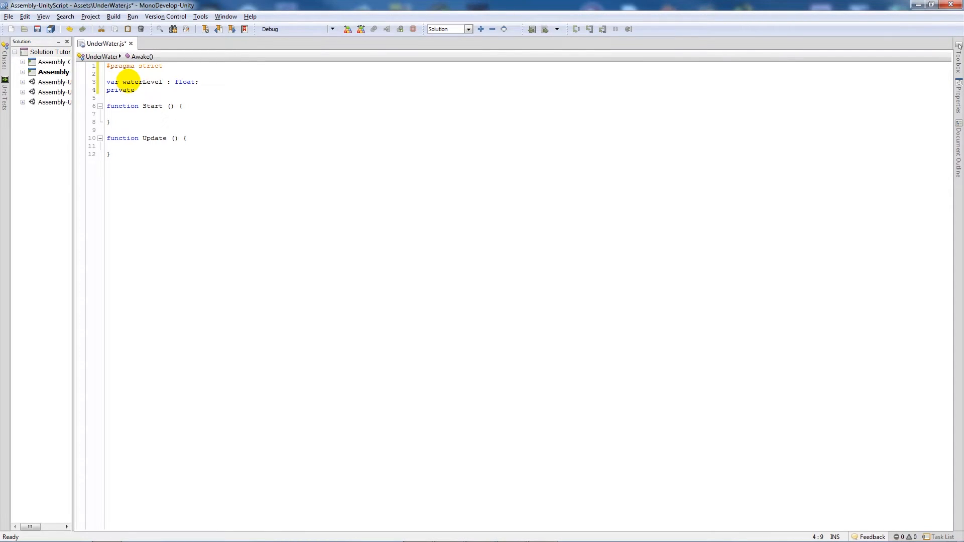
pyautogui.write('var')
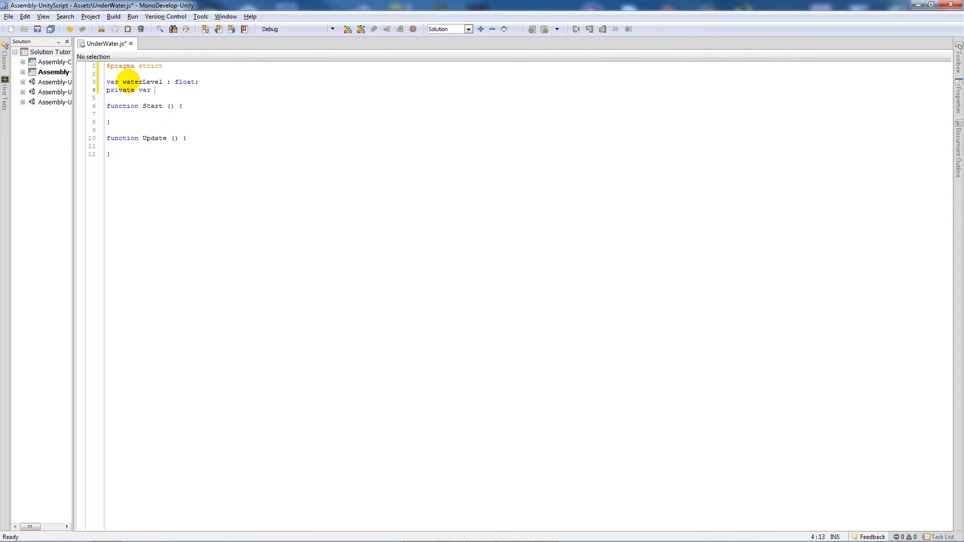
pyautogui.write('isUnderwater : boolean;')
pyautogui.write('private var')
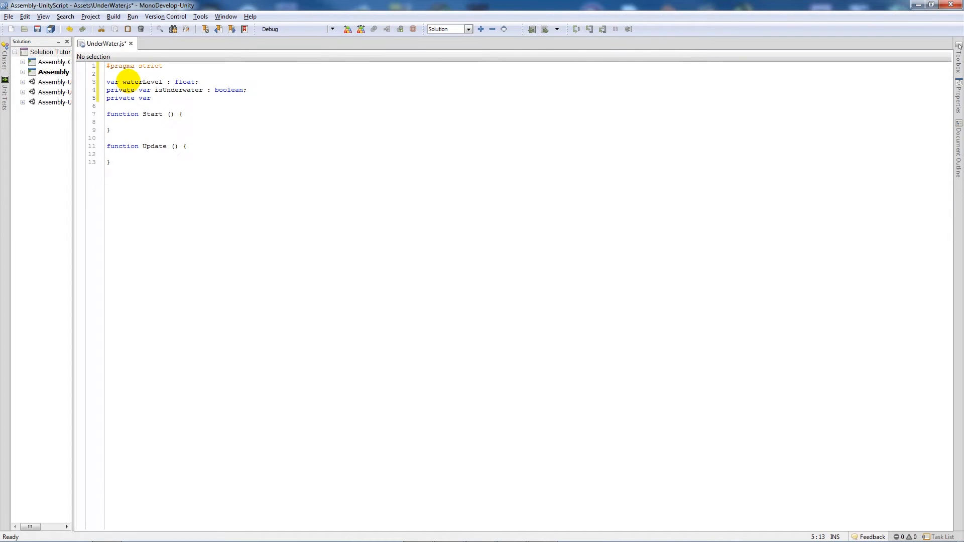
# - Declare private normalColor and underwaterColor variables of type Color
pyautogui.write('normal')
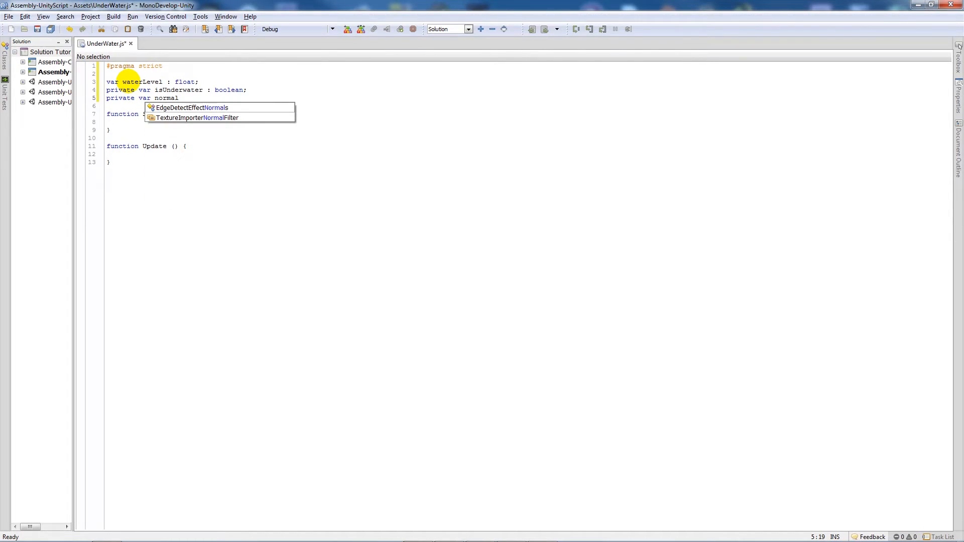
pyautogui.write('Color :')
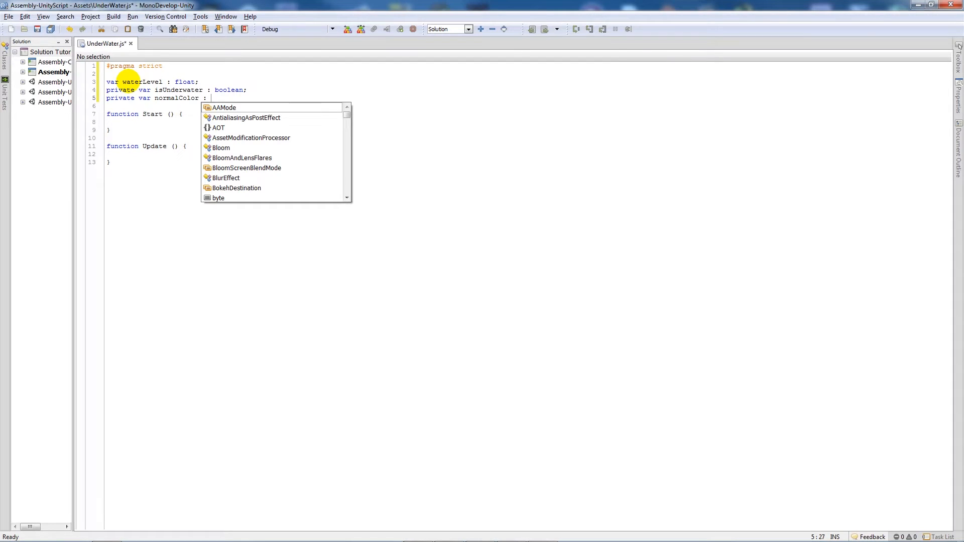
pyautogui.write('ColorCorrectionLut')
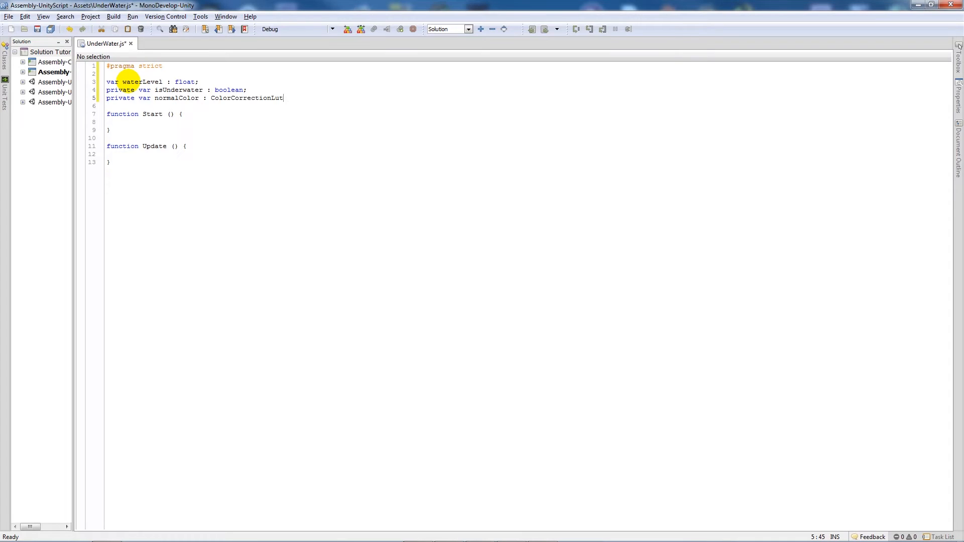
pyautogui.write('Color;')
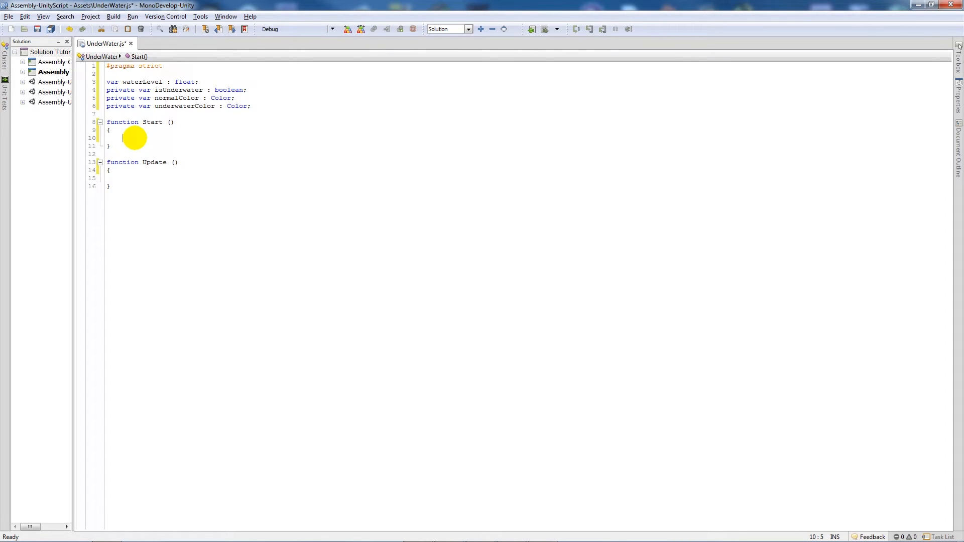
# - In Start, assign normalColor = new Color(0.5f, 0.5f, 0.5f, 0.5f)
pyautogui.write('normalColor')
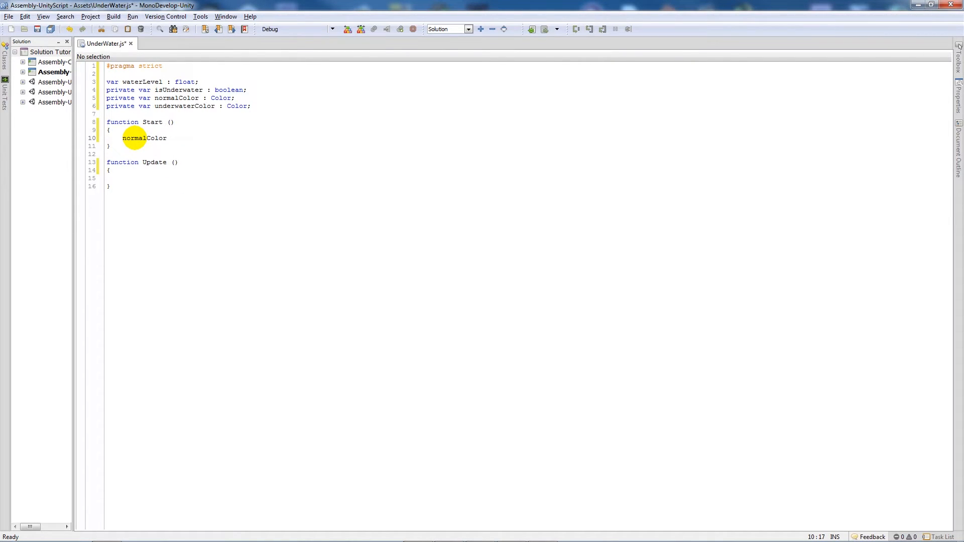
pyautogui.write('= new')
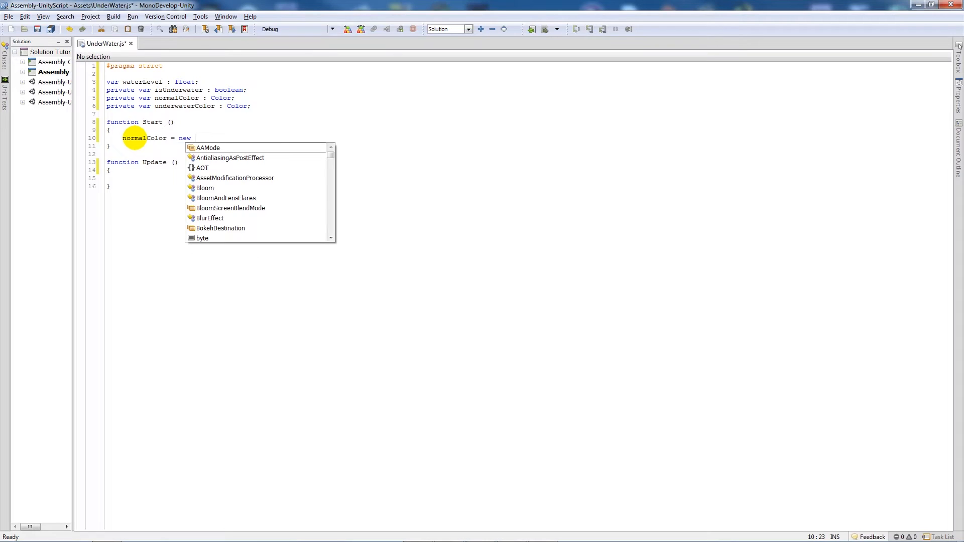
pyautogui.write('ColorCorrectionLut')
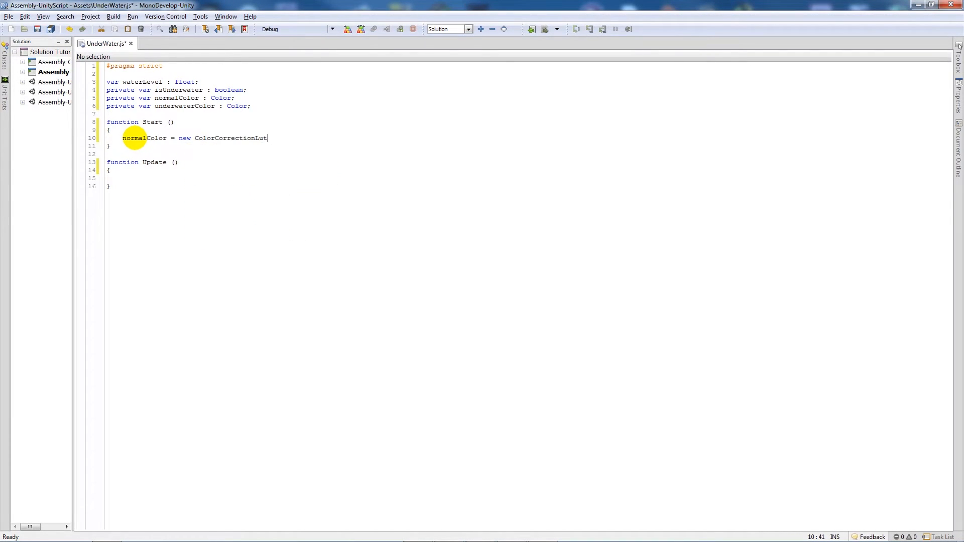
pyautogui.write('Color (')
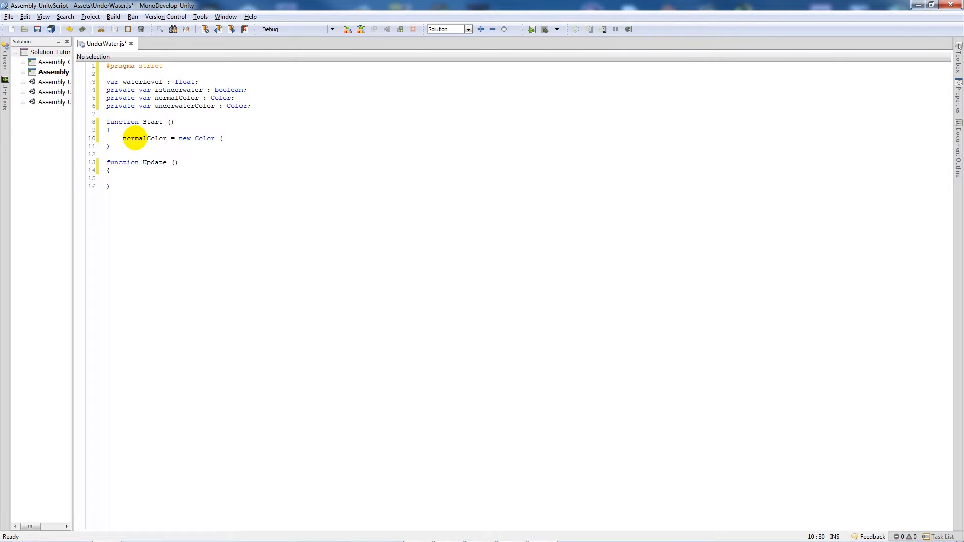
pyautogui.write('0.5f,')
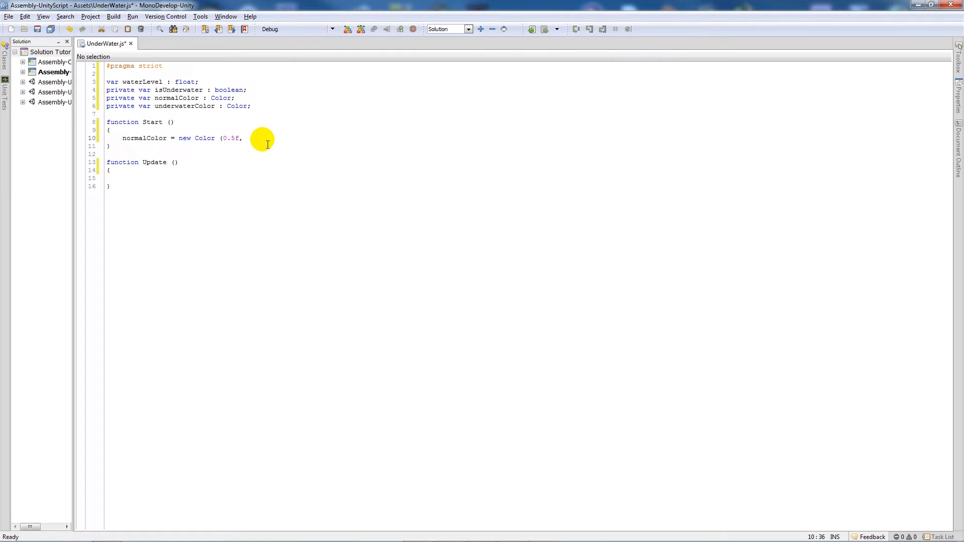
pyautogui.write('0.5f,0.5f, 0.5f')
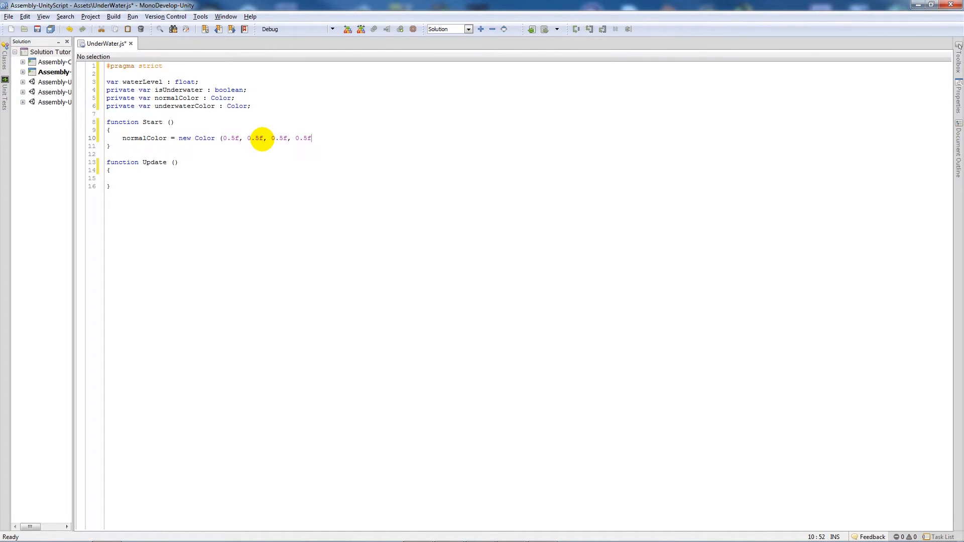
pyautogui.write(');')
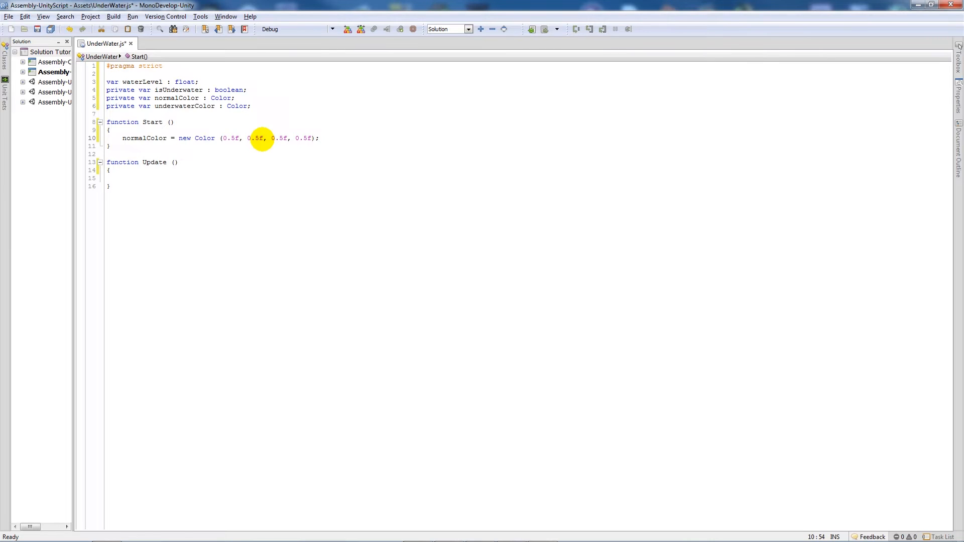
# - Duplicate the line as underwaterColor = new Color(0.22f, 0.65f, 0.77f, 0.5f)
pyautogui.click(318, 137)
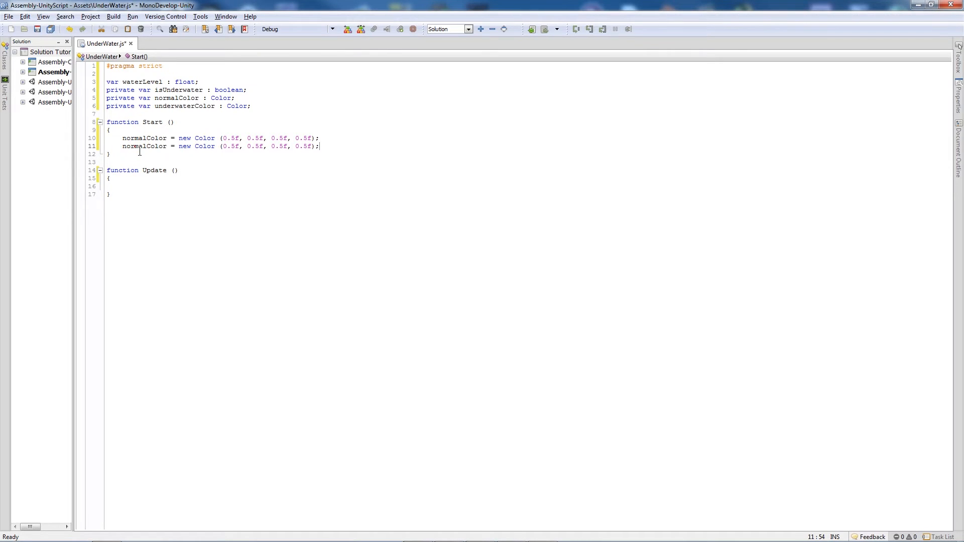
pyautogui.doubleClick(144, 149)
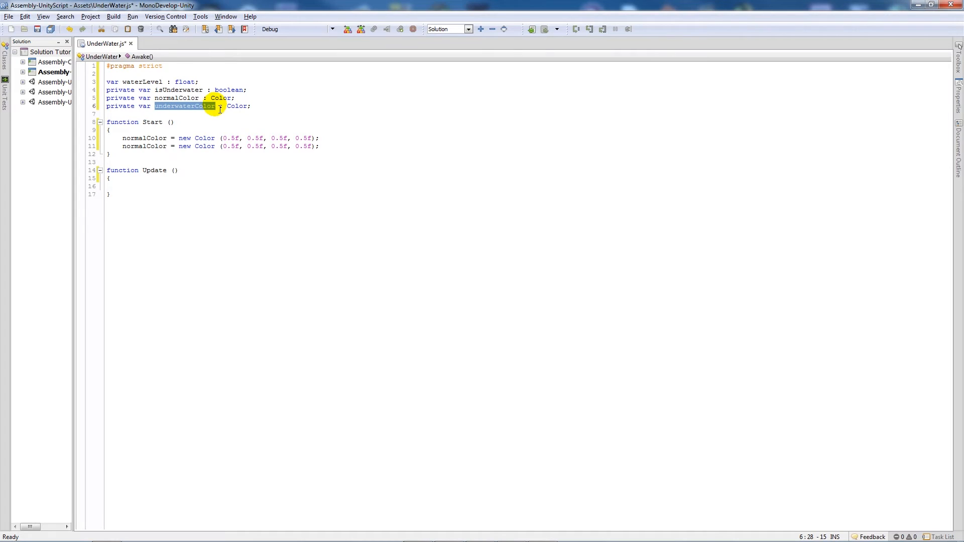
pyautogui.click(173, 154)
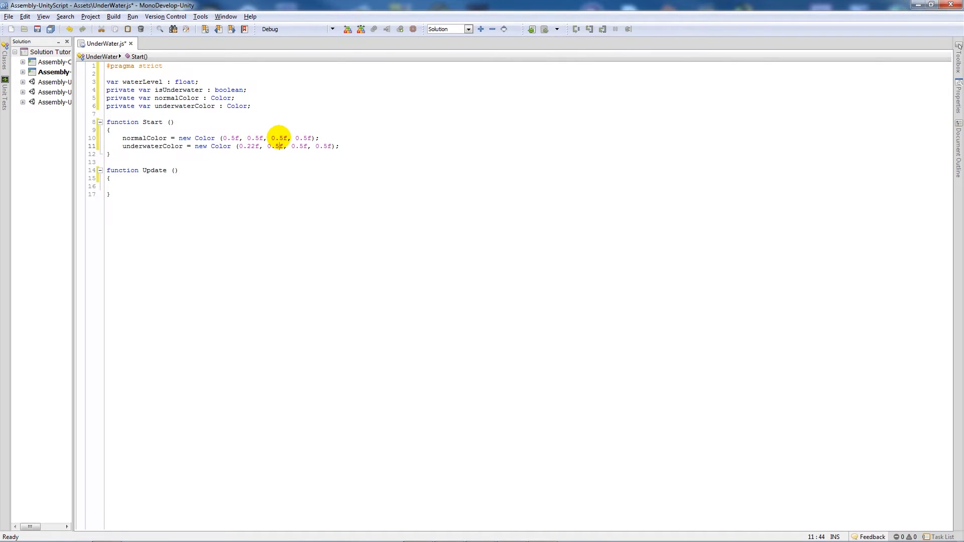
pyautogui.press('Backspace')
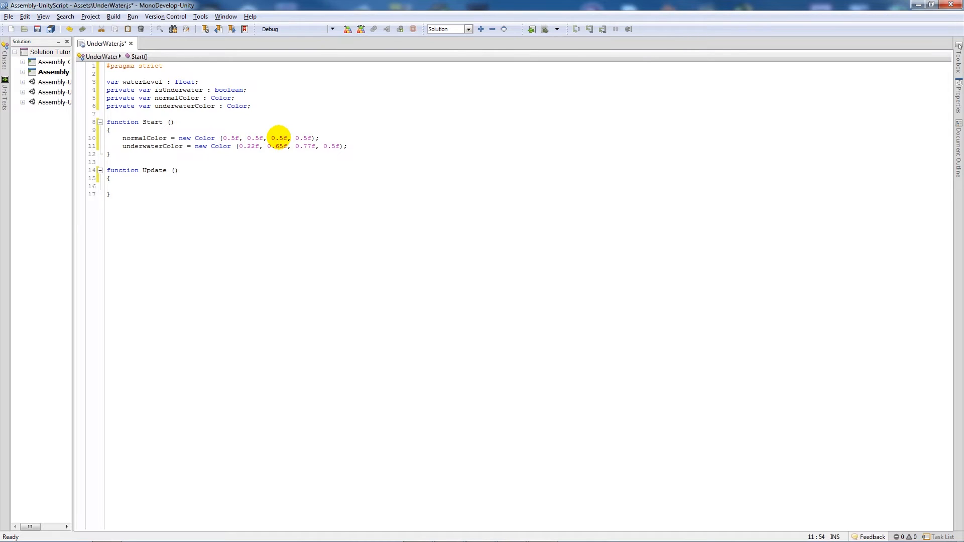
pyautogui.click(319, 146)
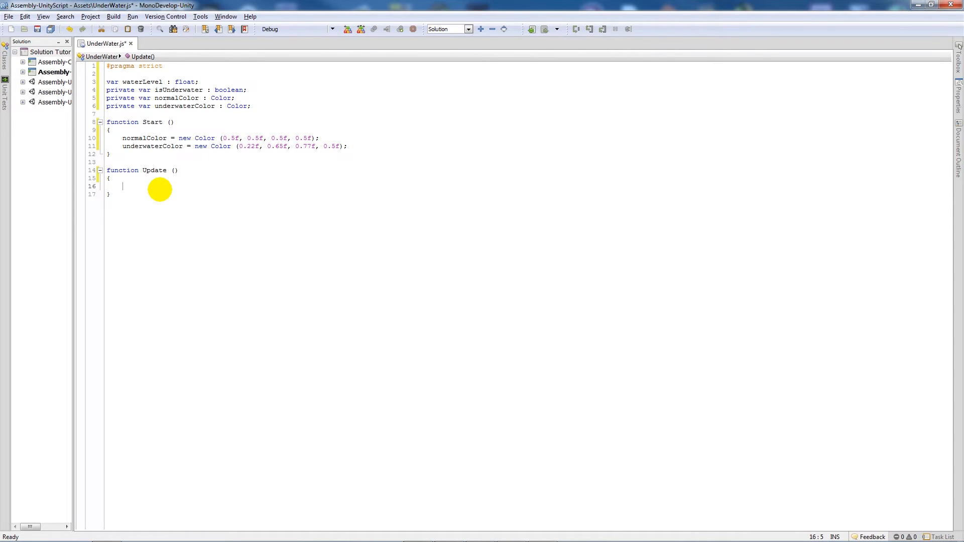
# - In Update, write an if checking (transform.position.y < waterLevel) != isUnderwater
pyautogui.write('if((')
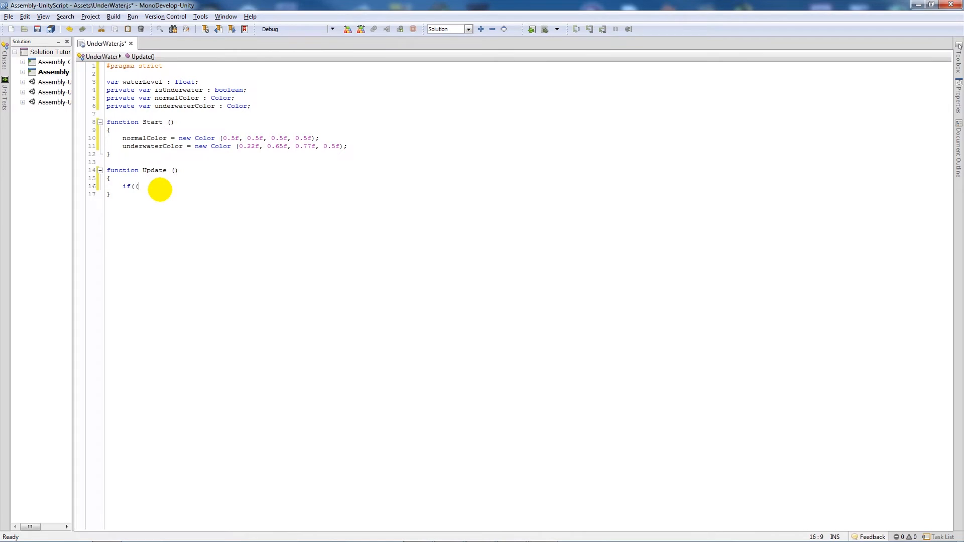
pyautogui.write('transform')
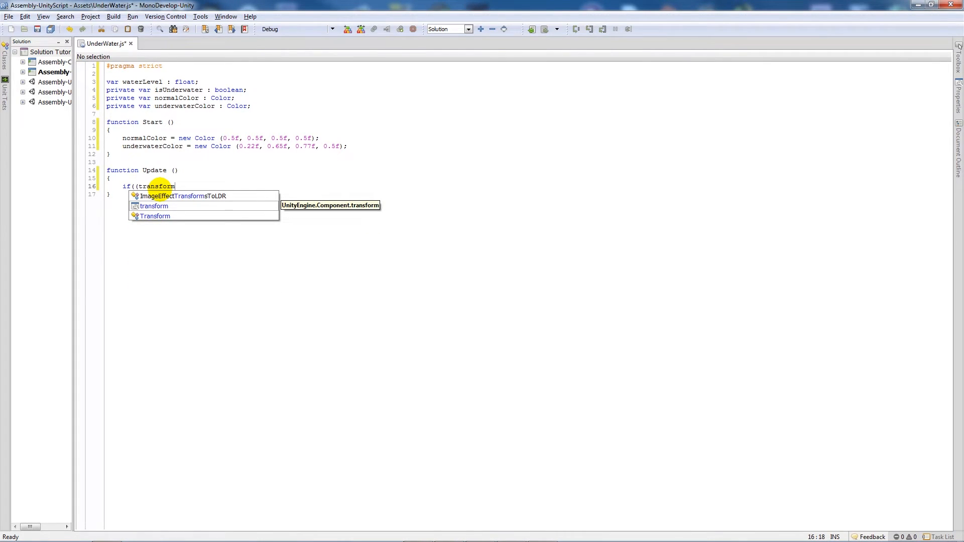
pyautogui.write('.position')
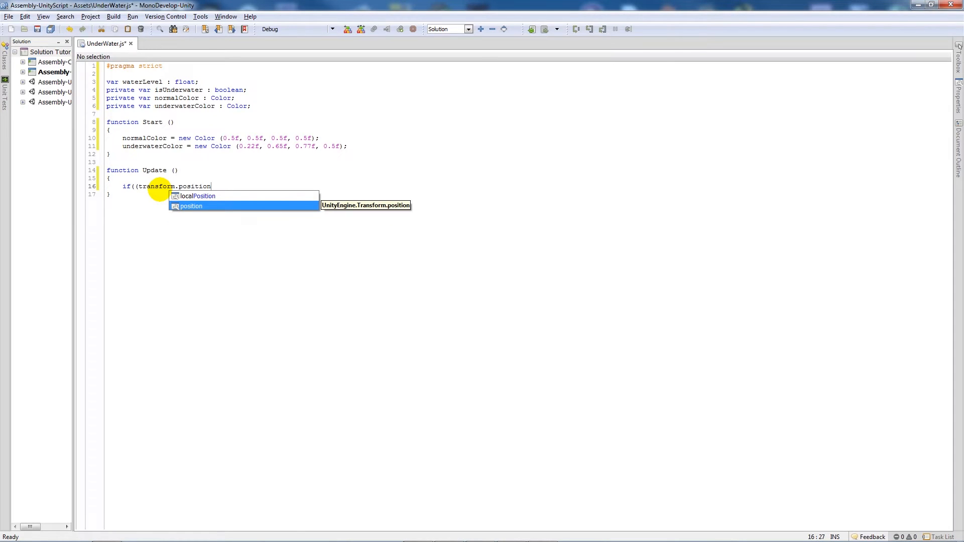
pyautogui.write('.y')
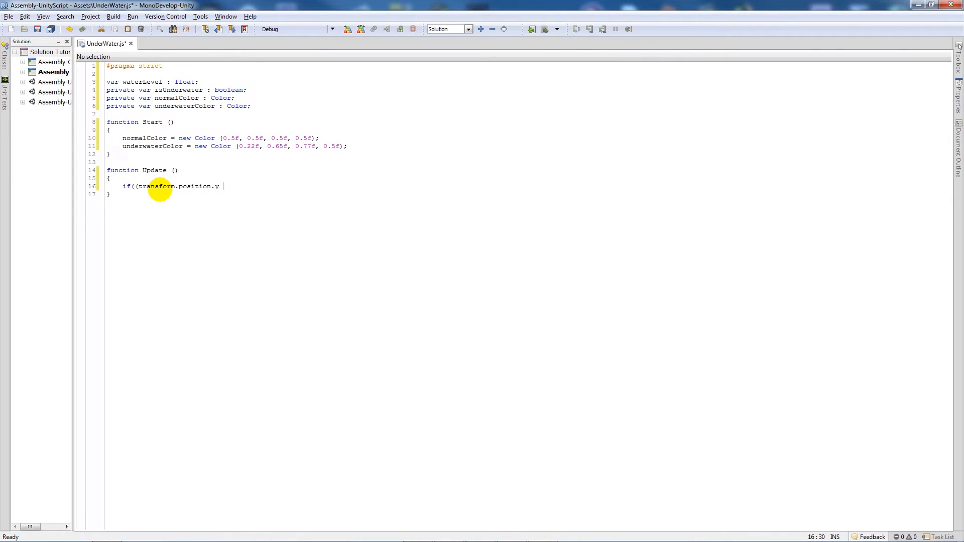
pyautogui.write('< waterLevel')
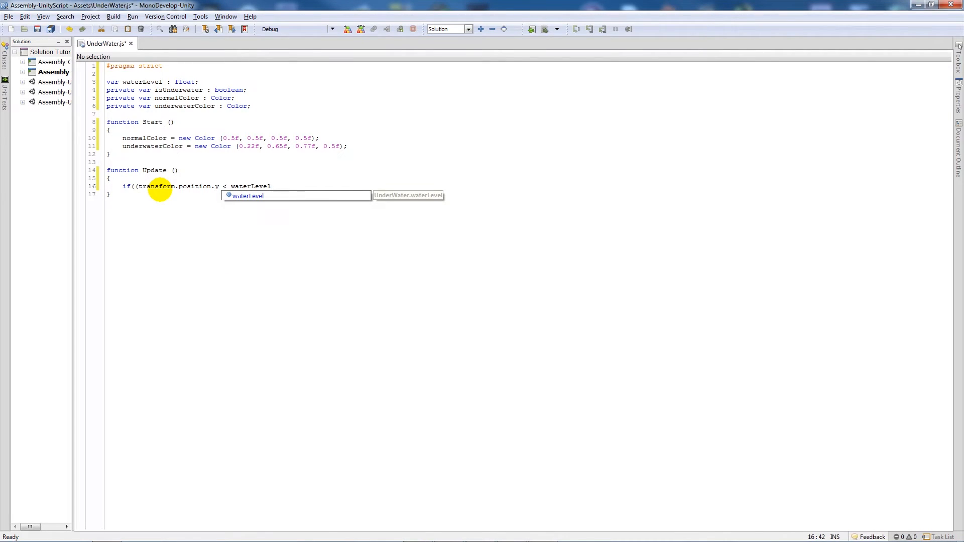
pyautogui.write(') !')
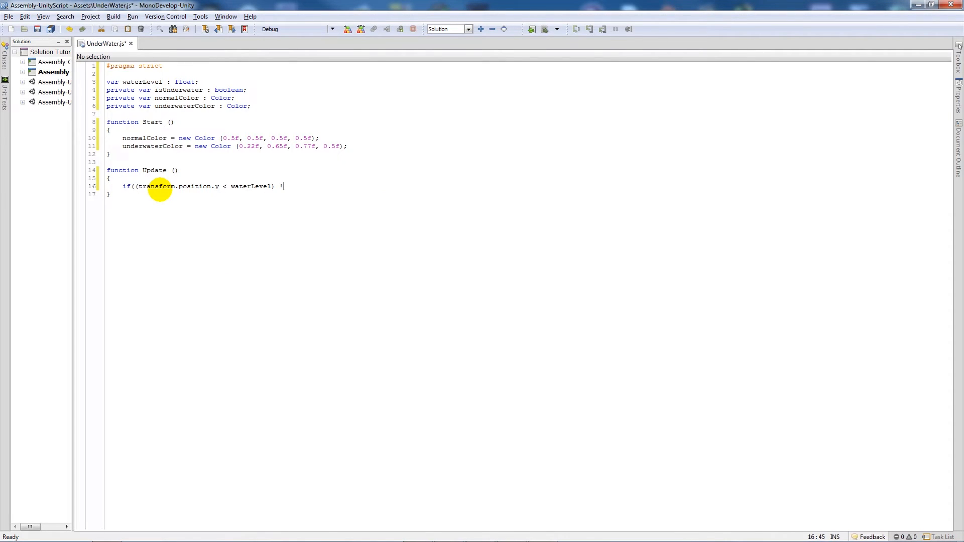
pyautogui.write('=')
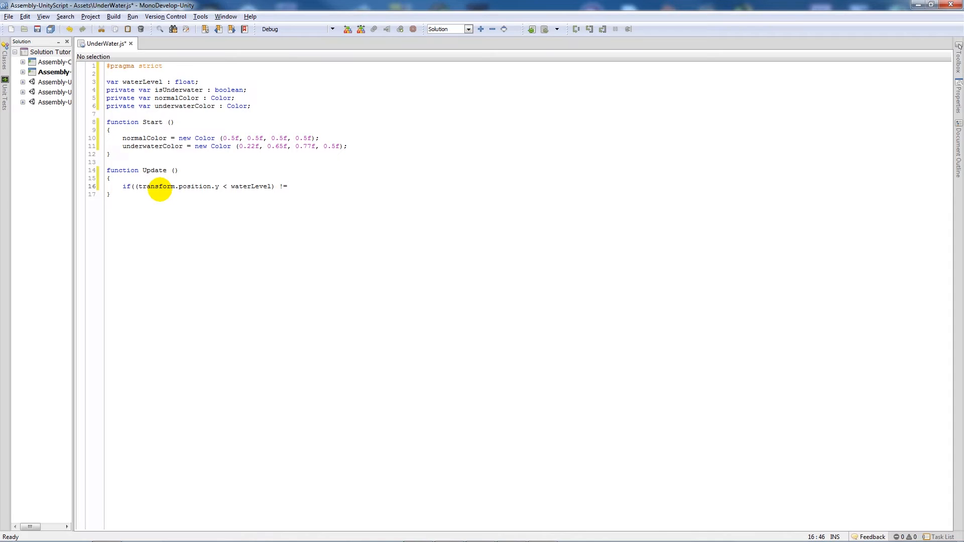
pyautogui.write('isUnder')
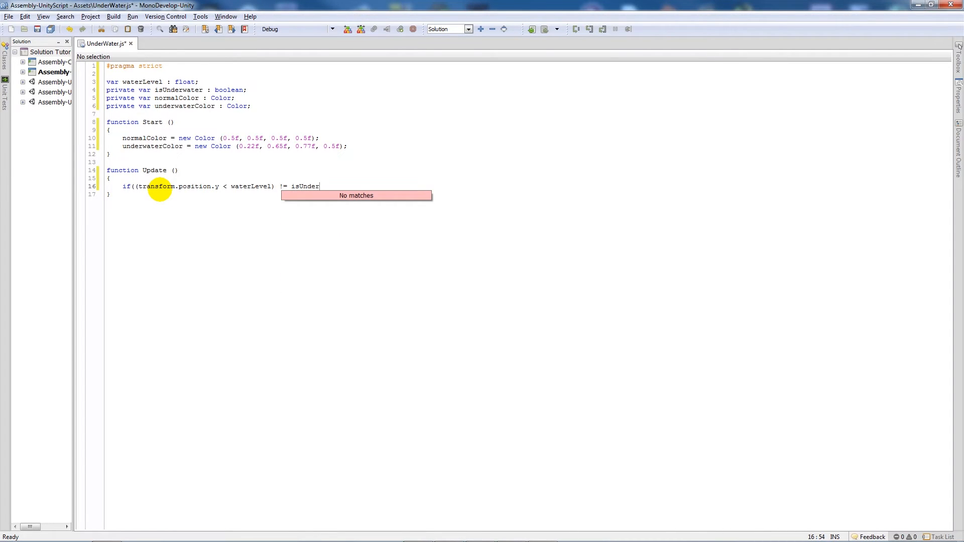
pyautogui.write('water)')
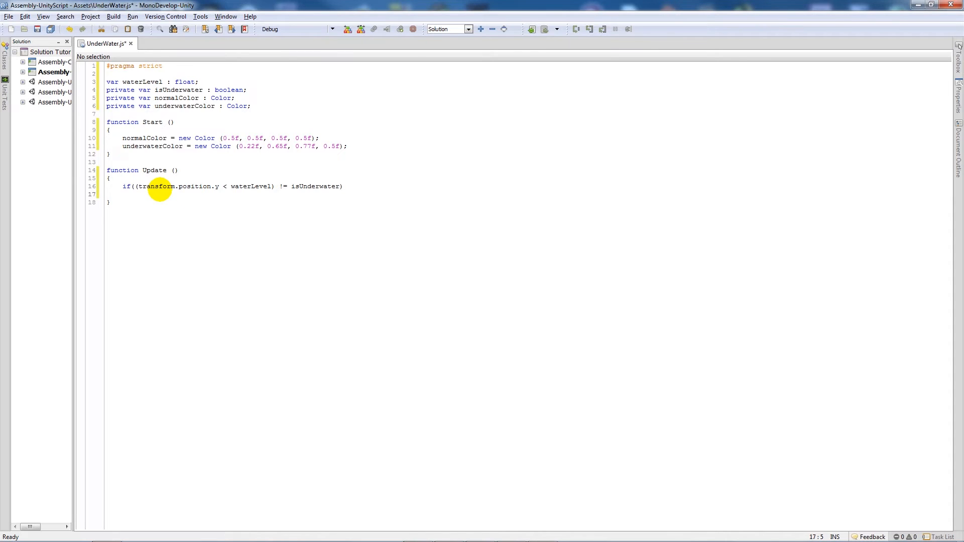
pyautogui.write('{')
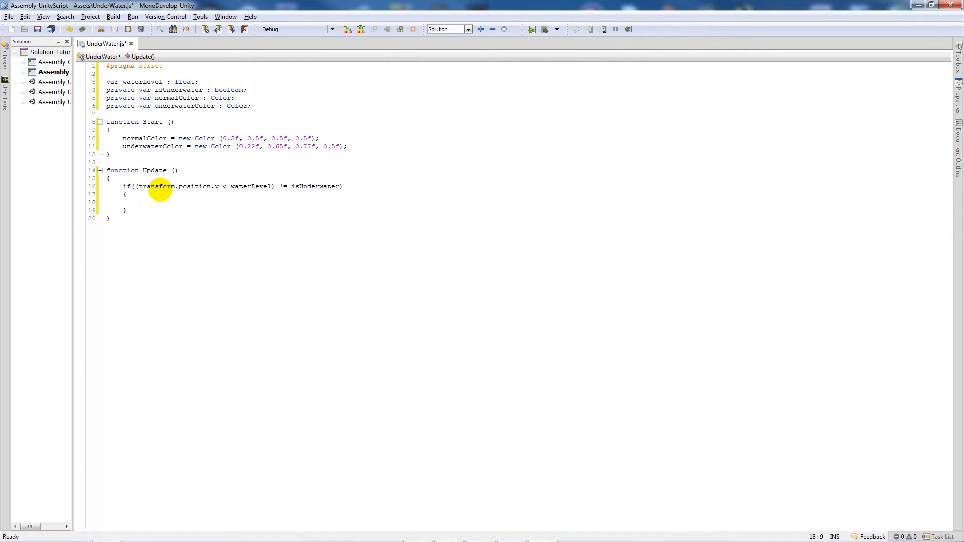
# - Inside it, assign isUnderwater = transform.position.y < waterLevel;
pyautogui.write('isUnder')
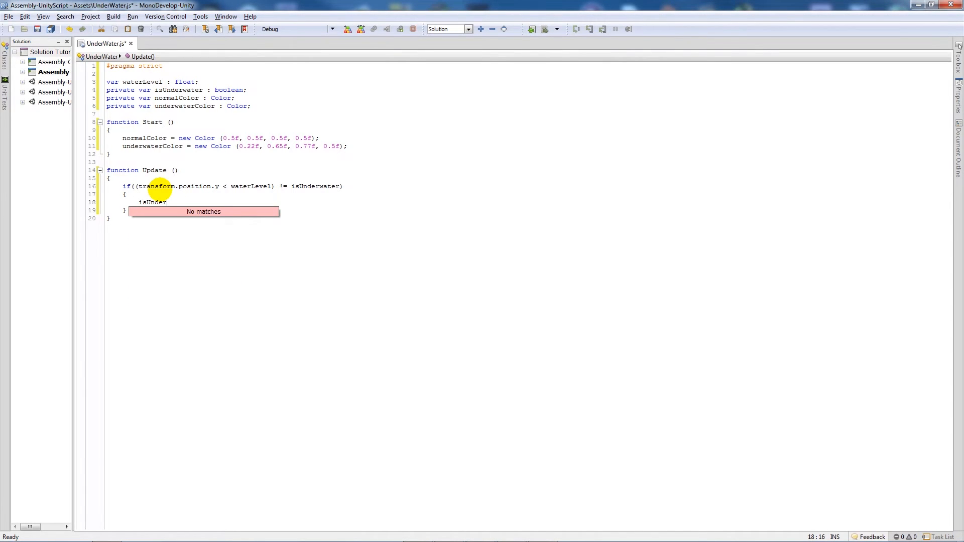
pyautogui.write('water =')
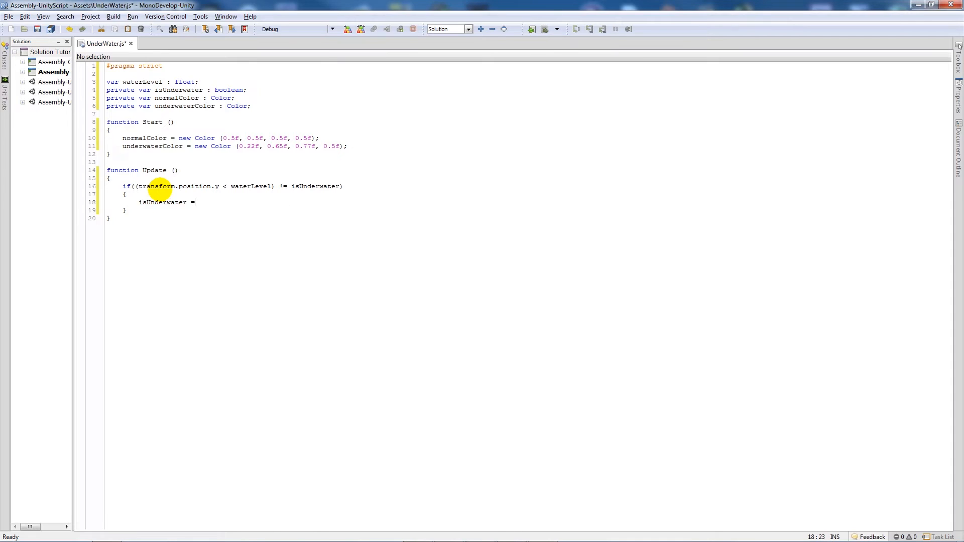
pyautogui.write('transform')
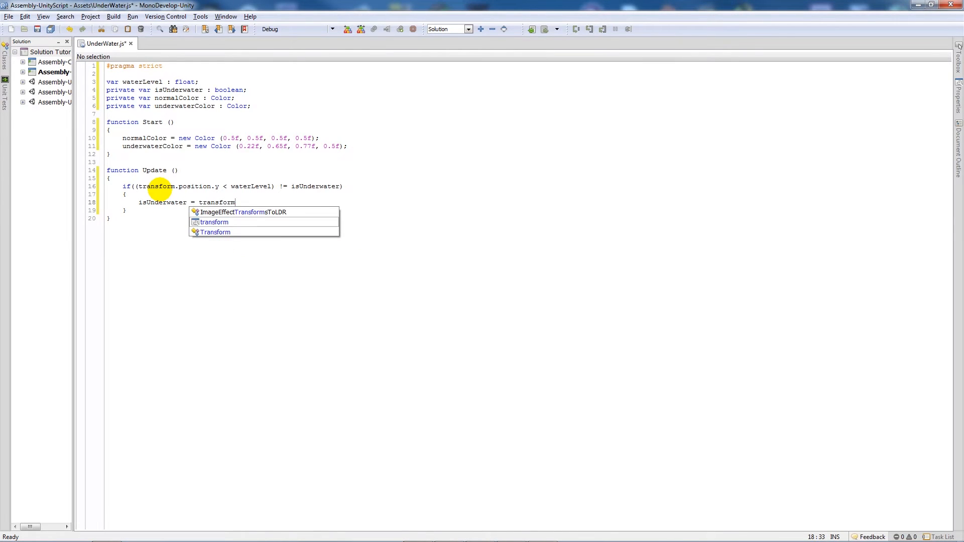
pyautogui.write('.position')
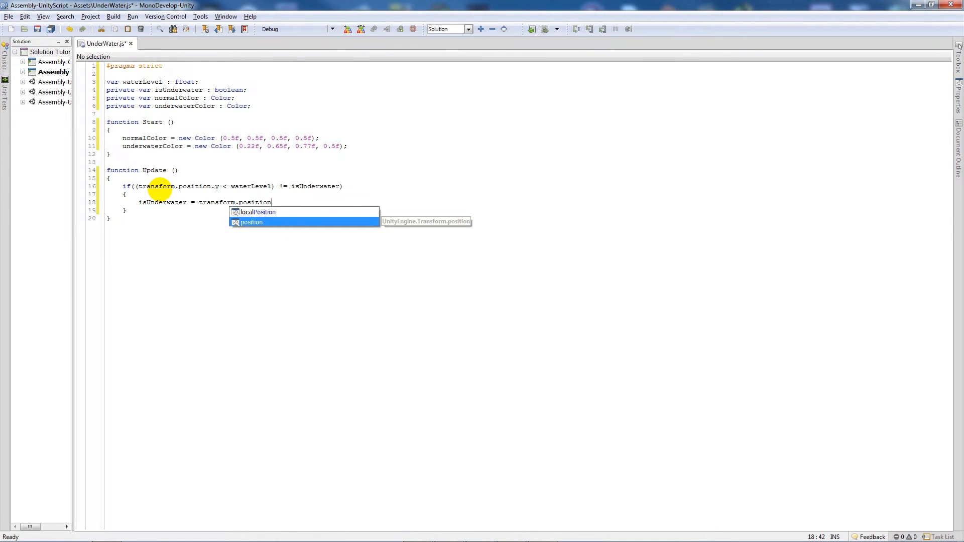
pyautogui.write('.y <')
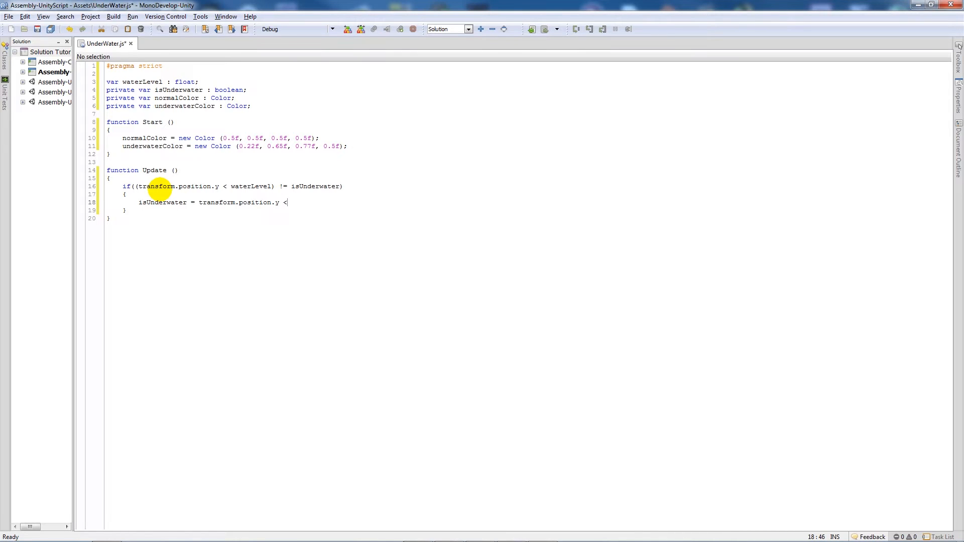
pyautogui.write('waterLev')
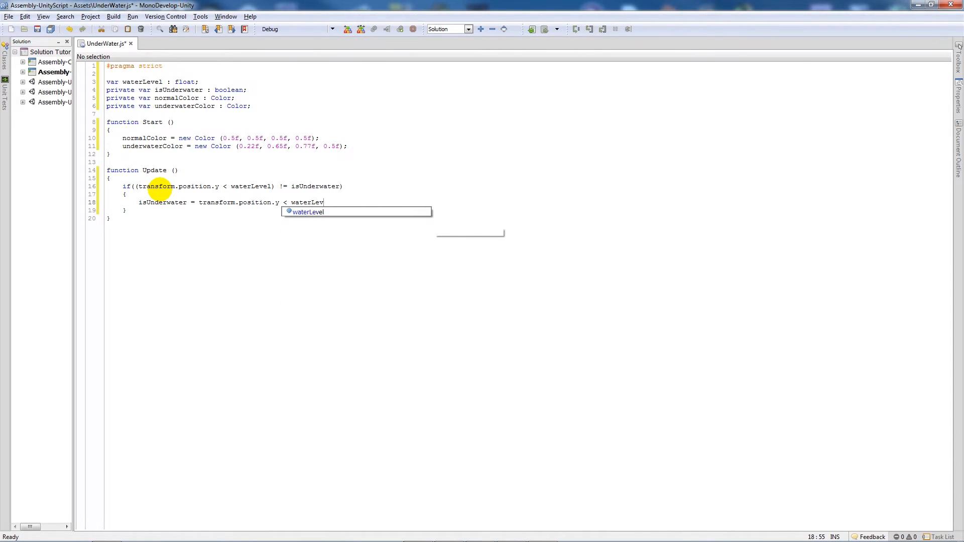
pyautogui.write('el;')
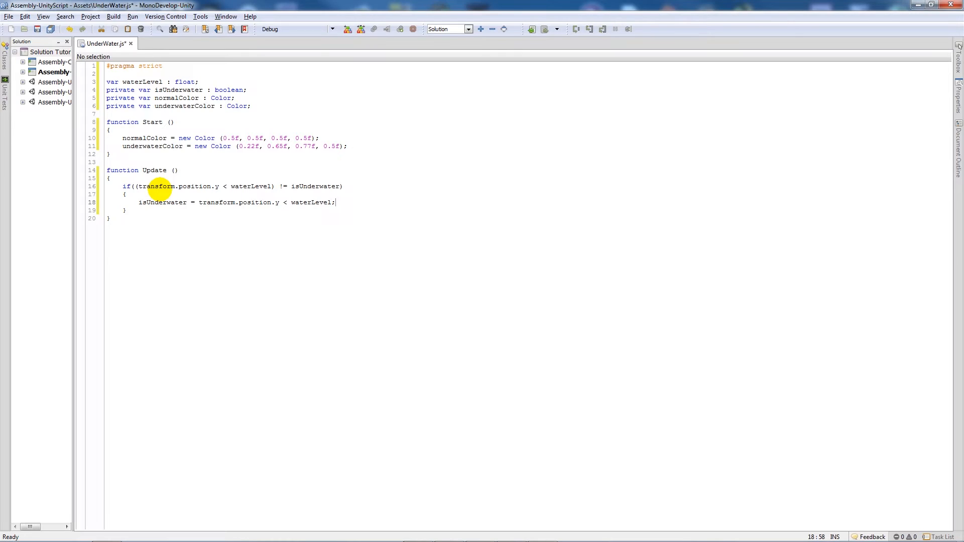
pyautogui.press('enter')
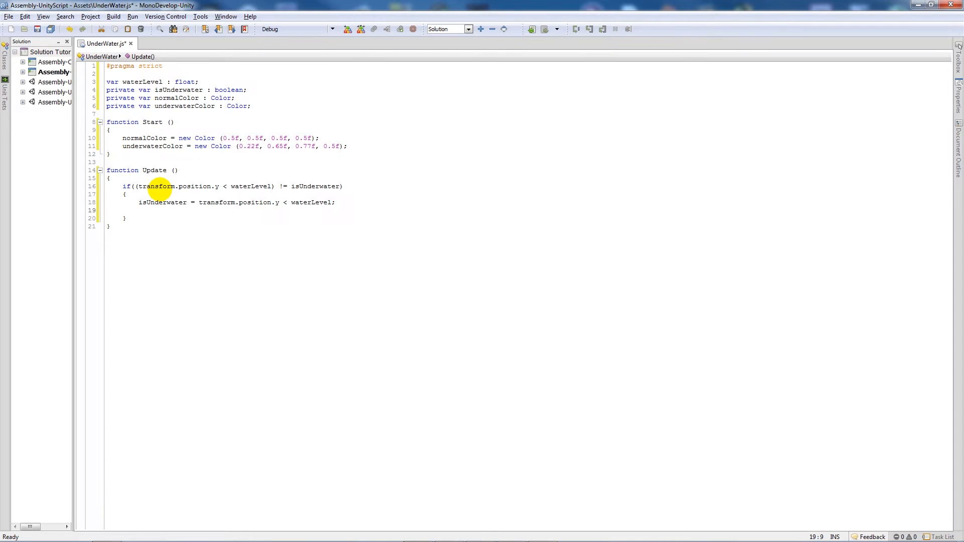
# - Add 'if (isUnderwater) SetUnderwater ();' to the block
pyautogui.write('if')
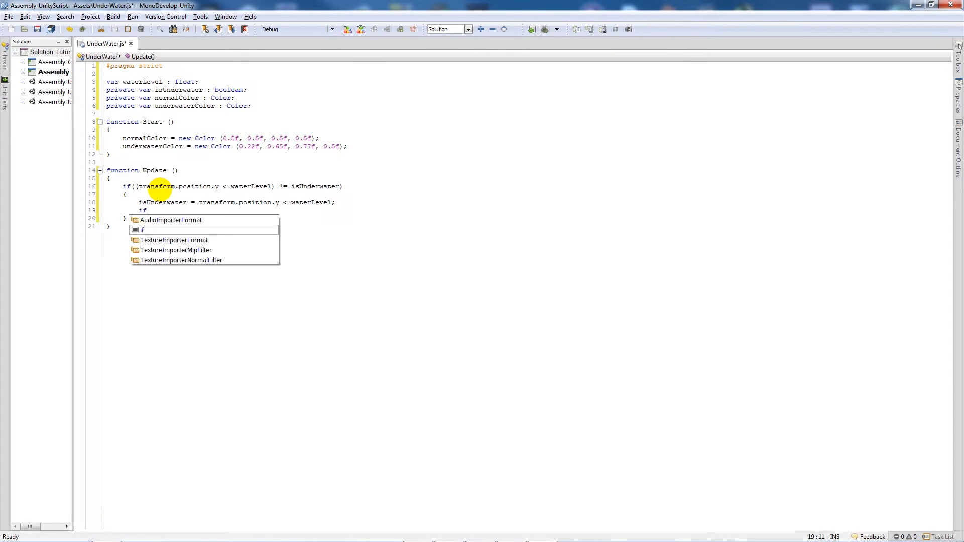
pyautogui.write('(')
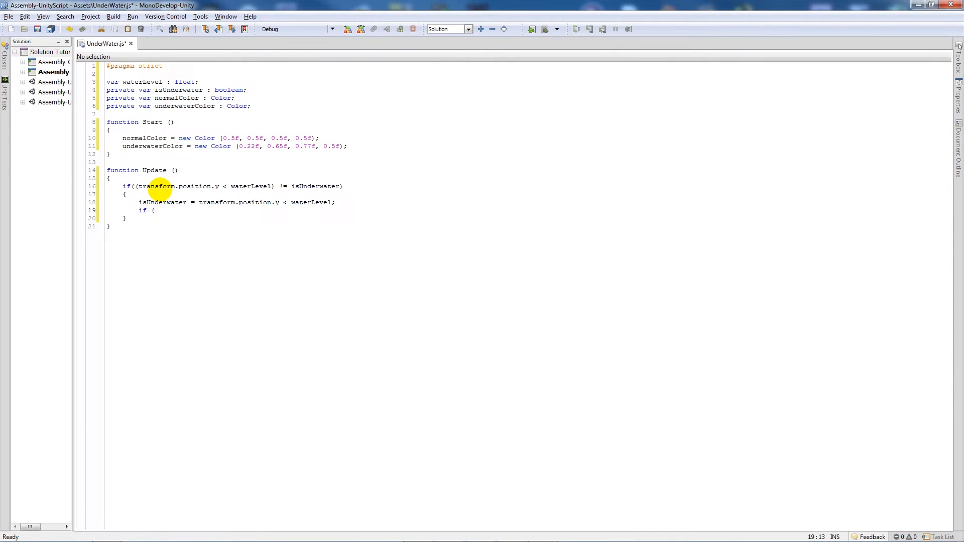
pyautogui.write('is')
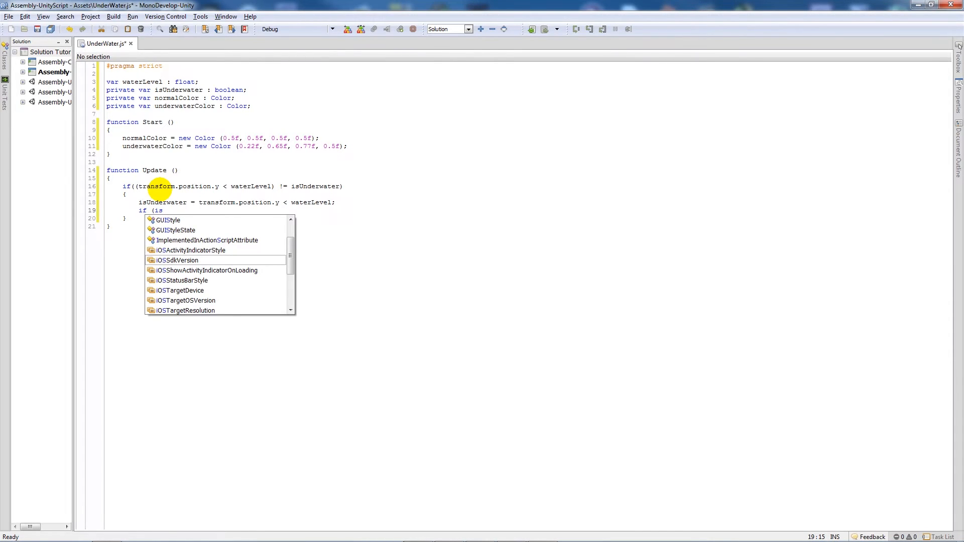
pyautogui.write('Underwater')
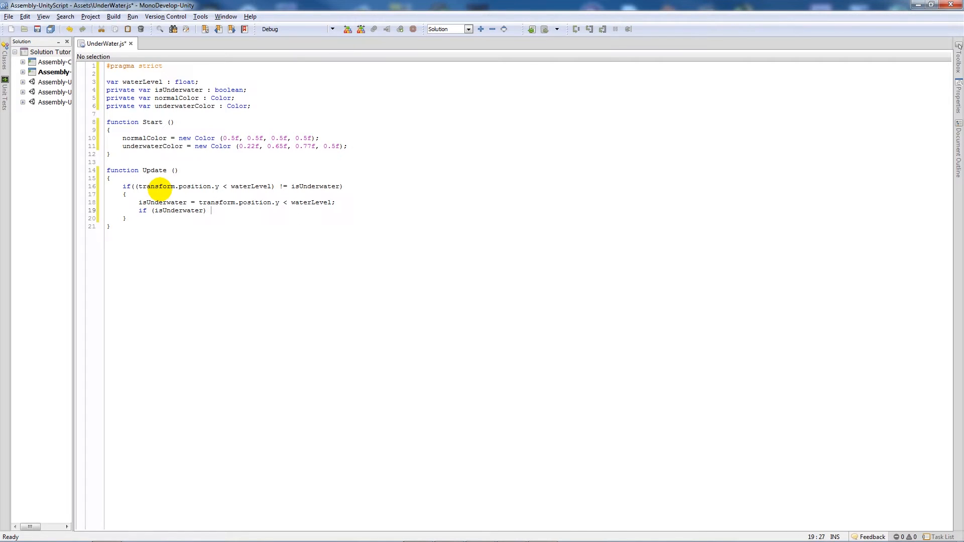
pyautogui.write('Set')
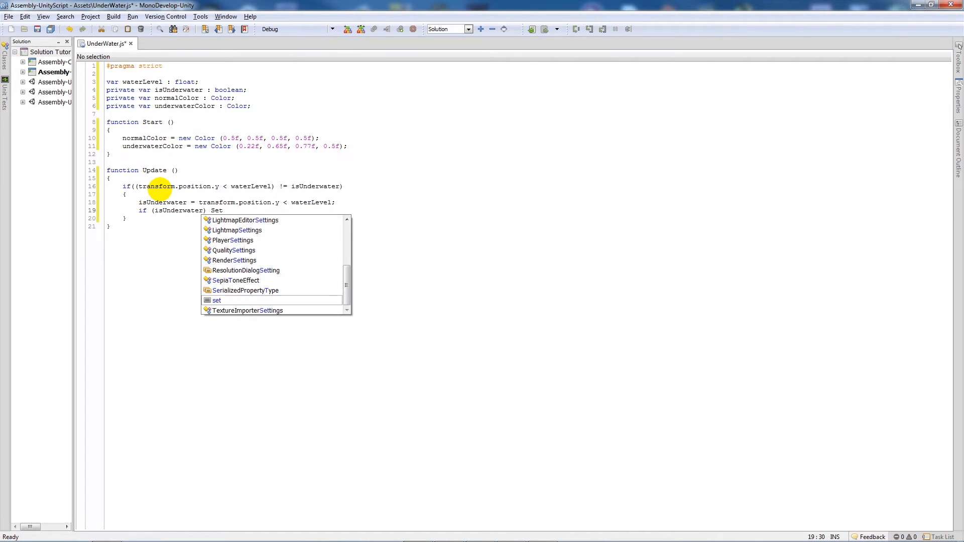
pyautogui.write('Underwater ();')
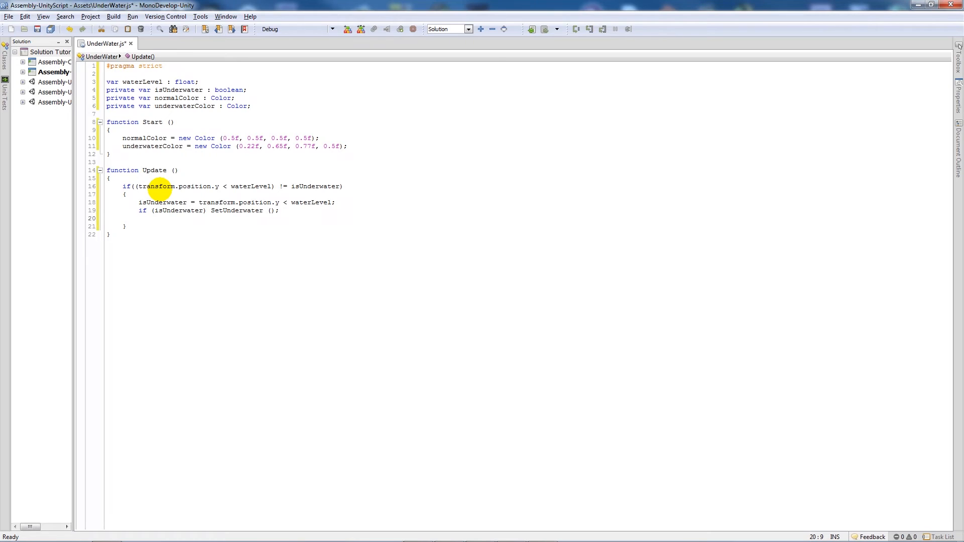
# - Add 'if (!isUnderwater) SetNormal ();' on the next line
pyautogui.write('if (')
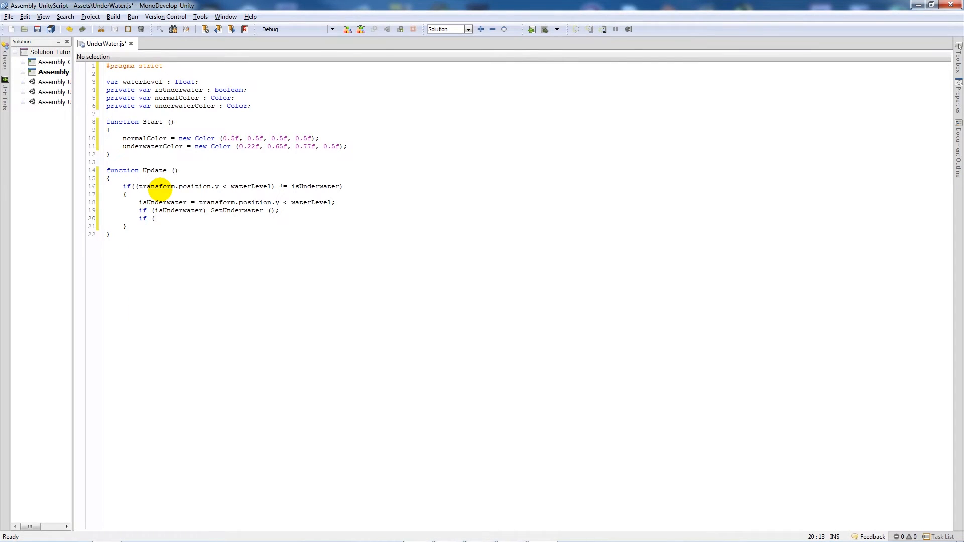
pyautogui.write('!')
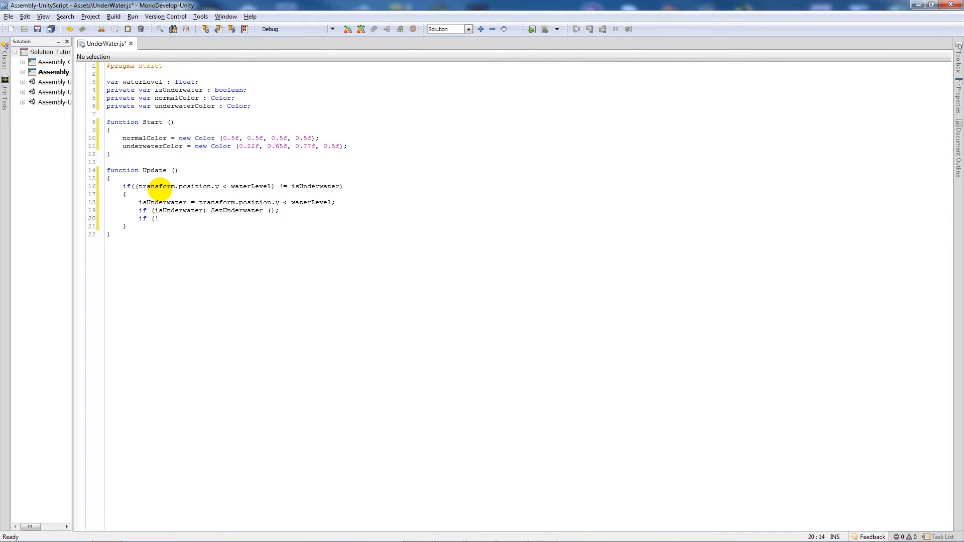
pyautogui.write('isUnderwater')
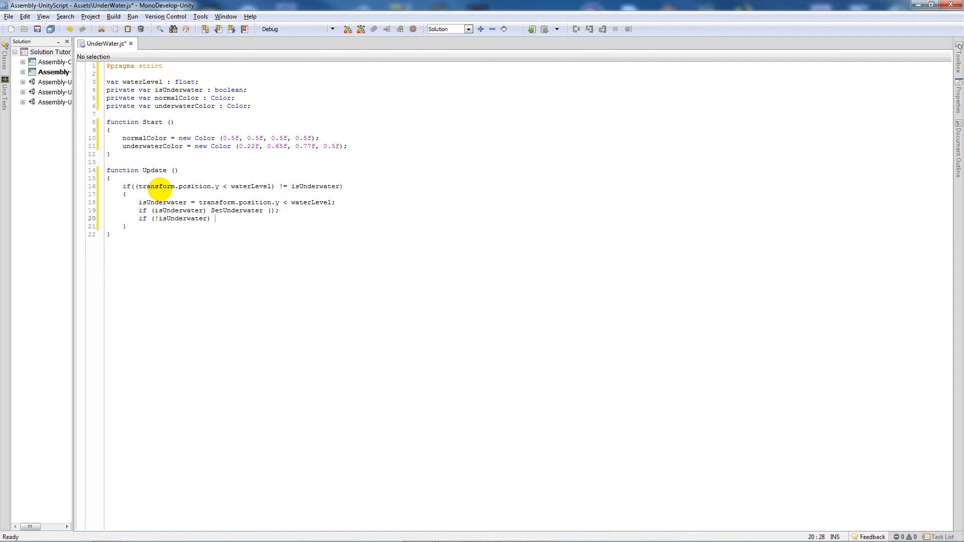
pyautogui.write('SetNormal (')
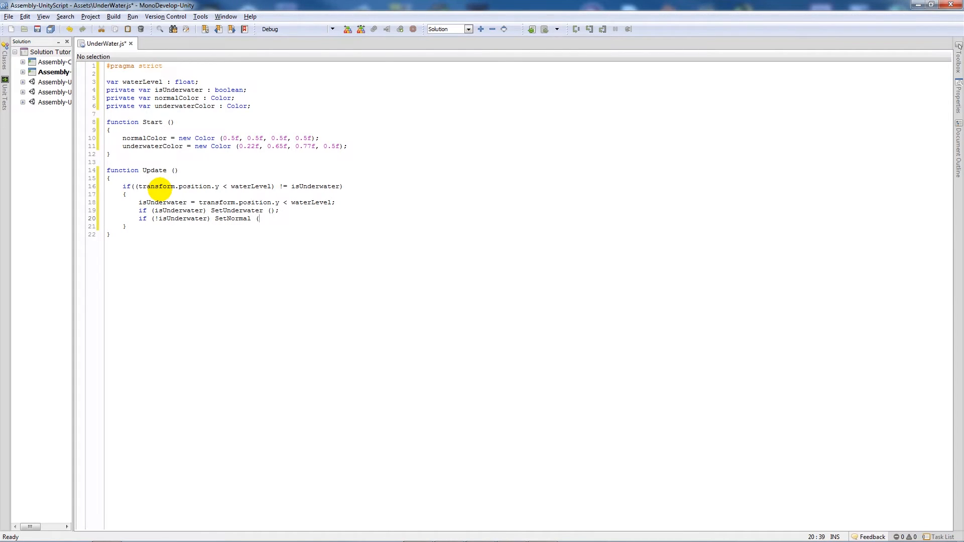
pyautogui.write(');')
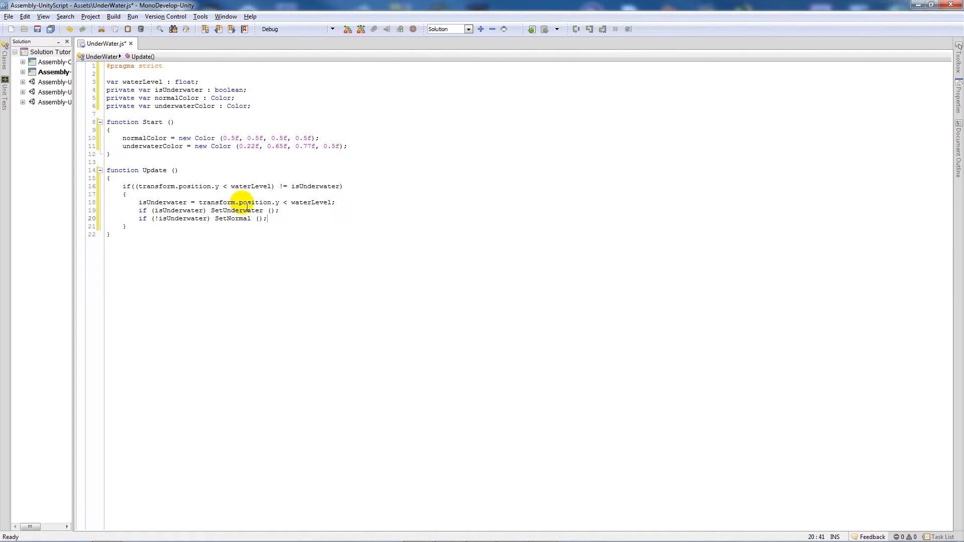
pyautogui.moveTo(220, 186)
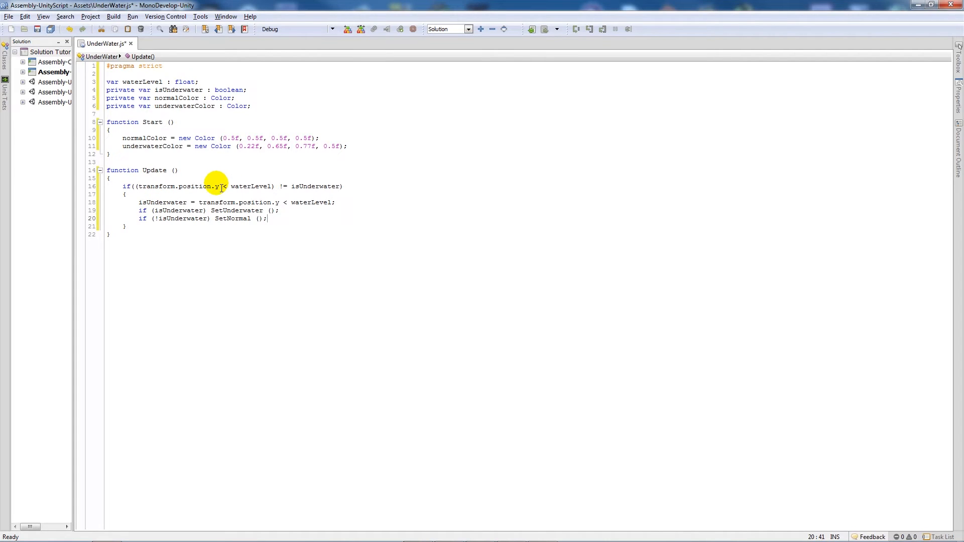
pyautogui.moveTo(290, 192)
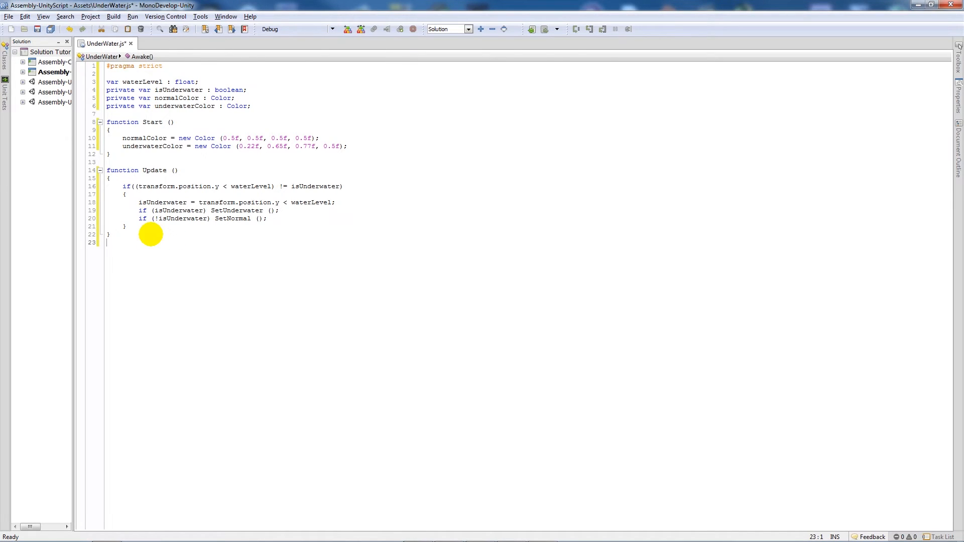
# - Write empty 'function SetNormal () { }' and 'function SetUnderwater () { }' below Update
pyautogui.write('func')
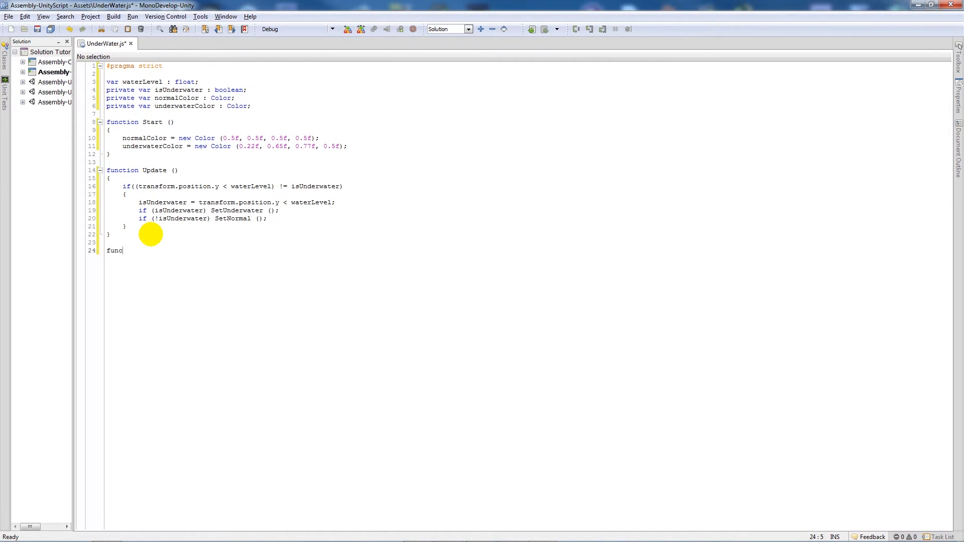
pyautogui.write('tion S')
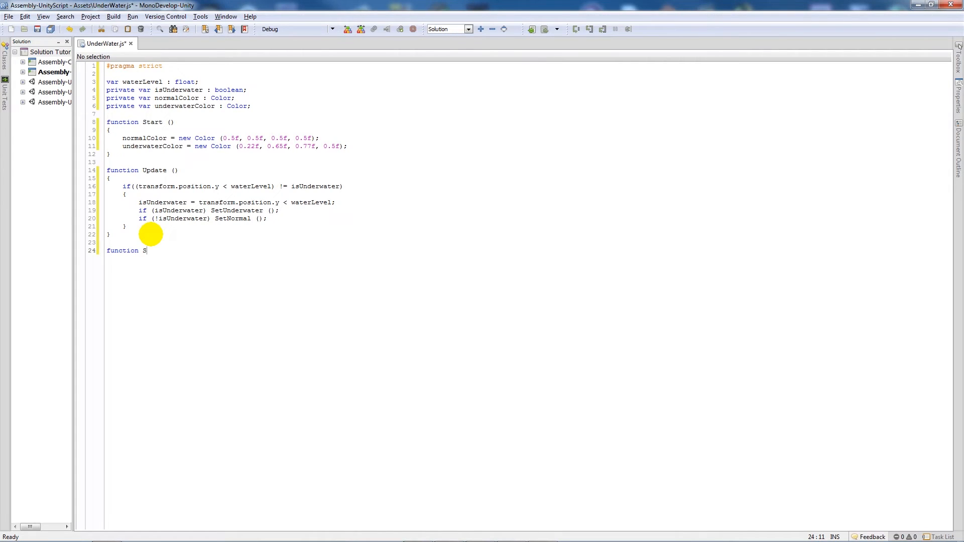
pyautogui.write('etNormal')
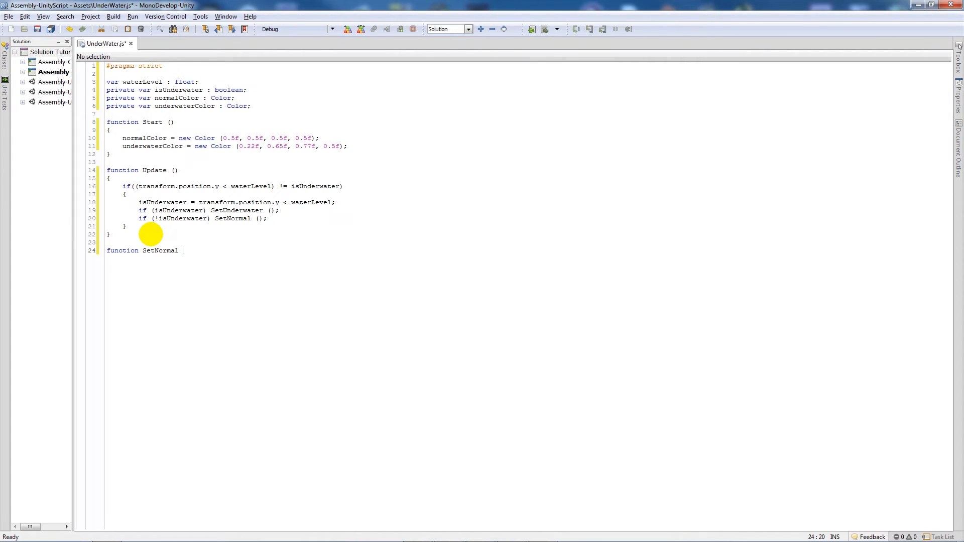
pyautogui.write('(')
pyautogui.write('{')
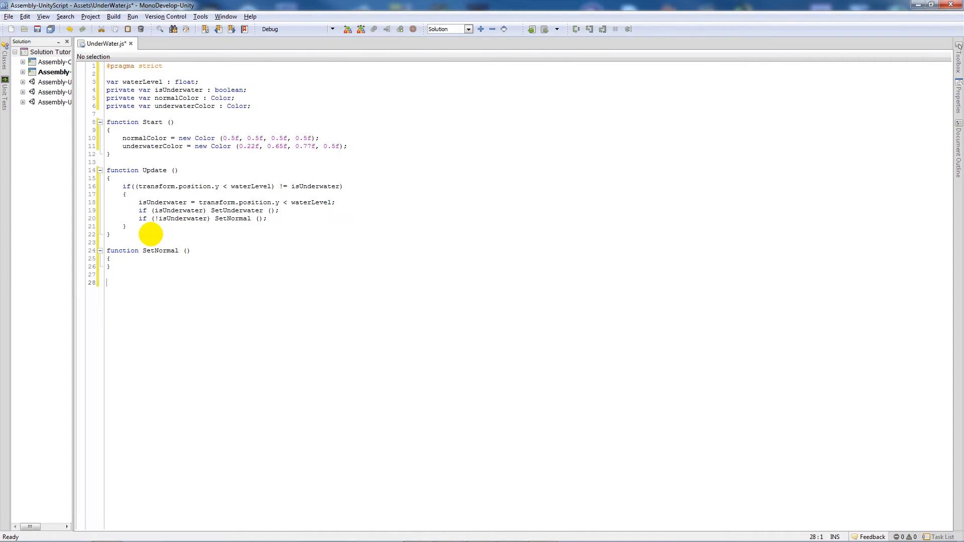
pyautogui.write('function SetUnder')
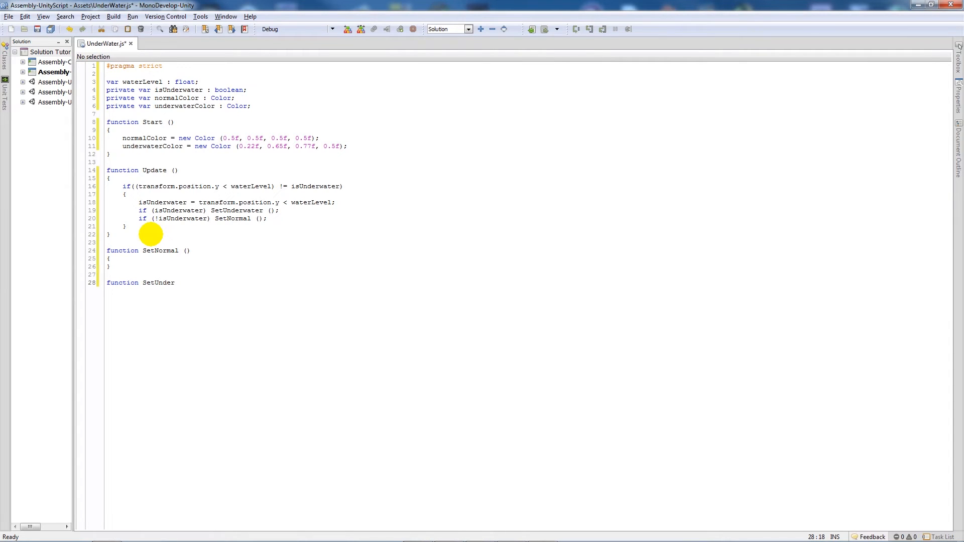
pyautogui.write('Water')
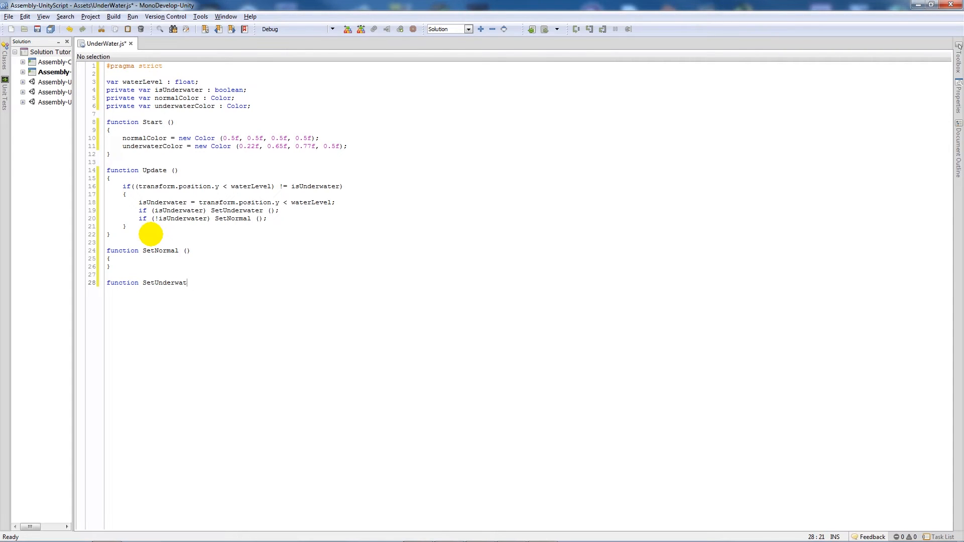
pyautogui.write('er ()')
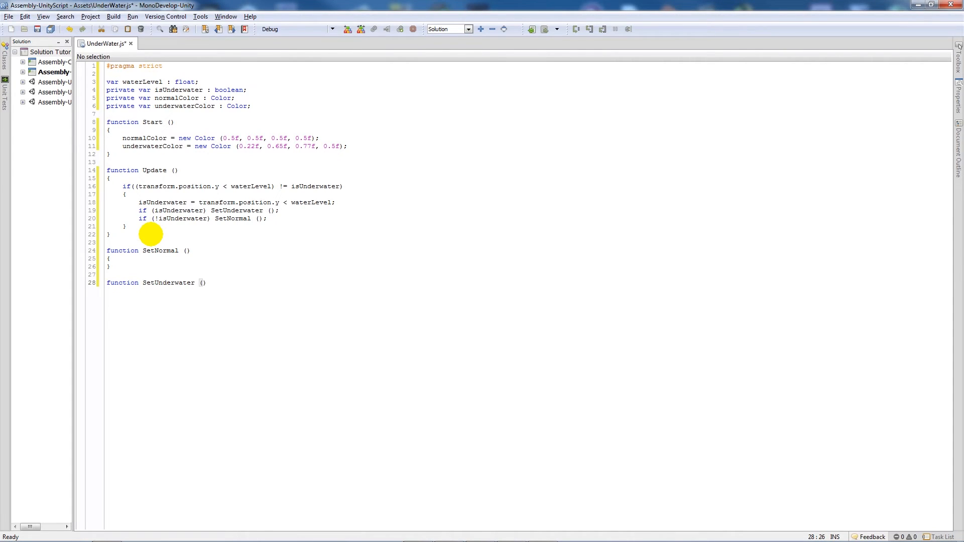
pyautogui.write('{')
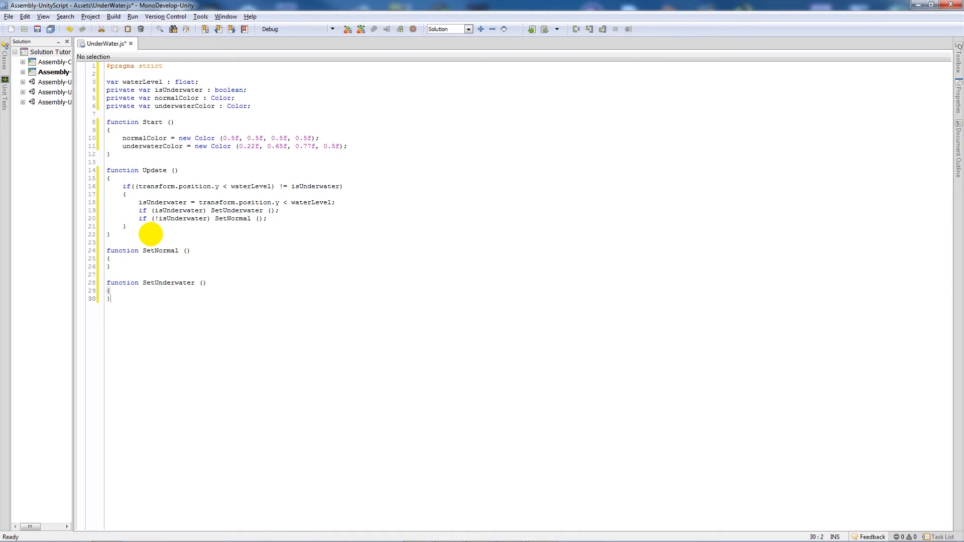
pyautogui.click(151, 259)
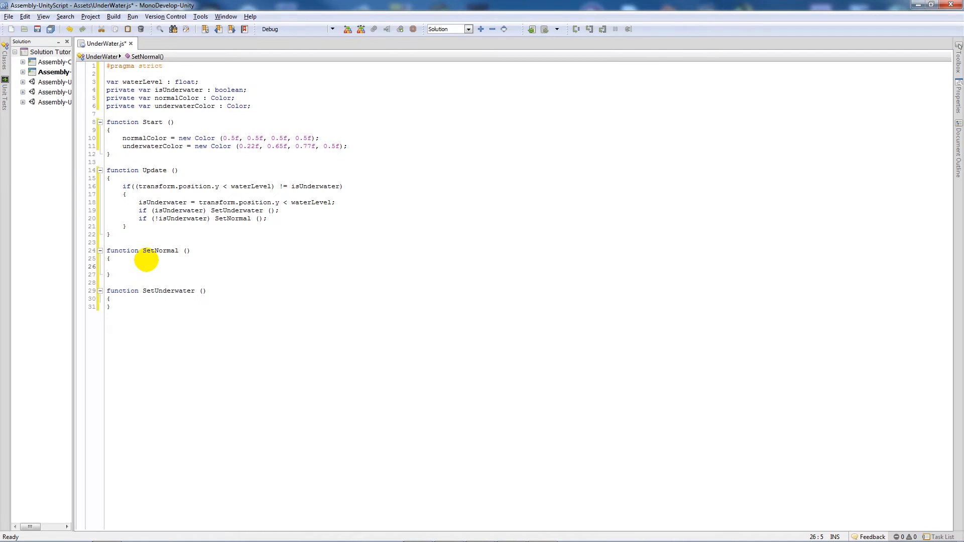
# - In SetNormal, write RenderSettings.fogColor = normalColor;
pyautogui.write('RenderSettings.')
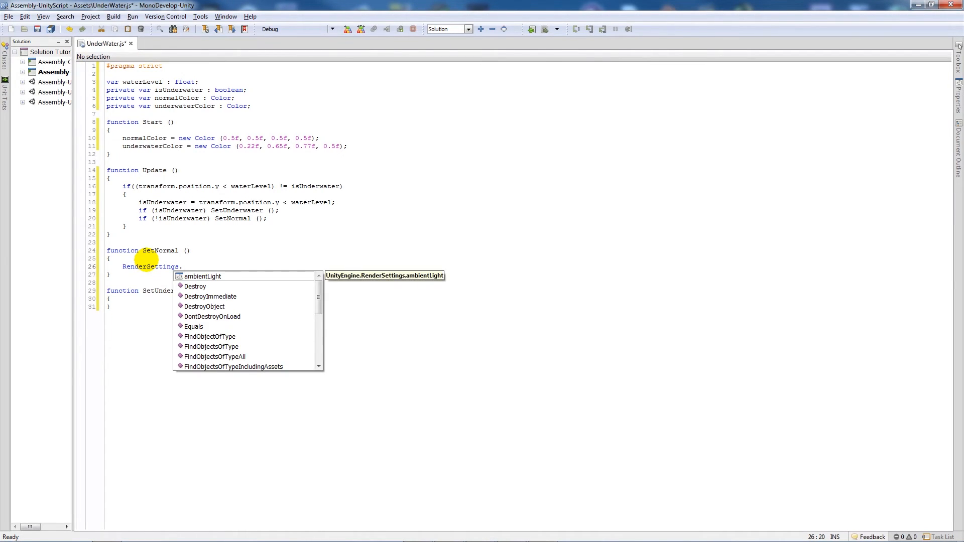
pyautogui.write('fogColor =')
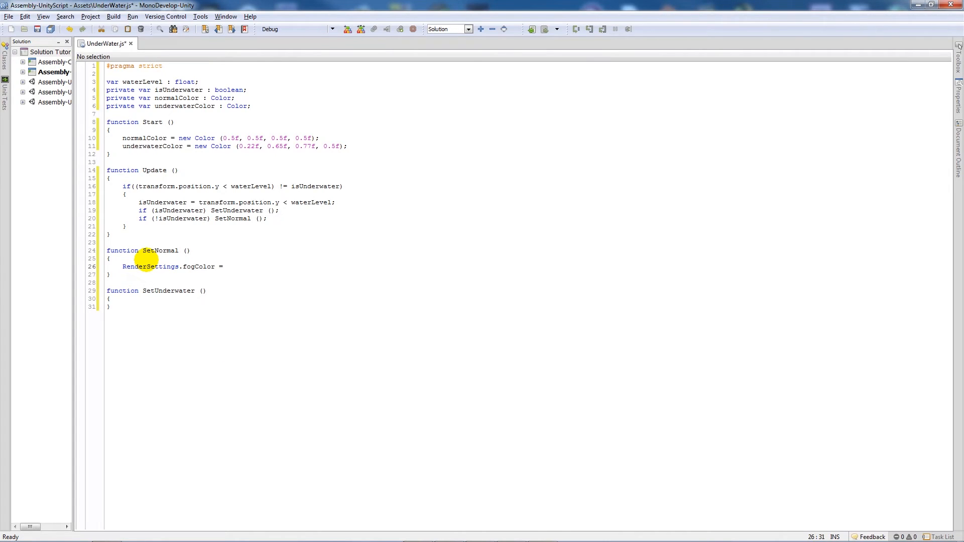
pyautogui.write('normal')
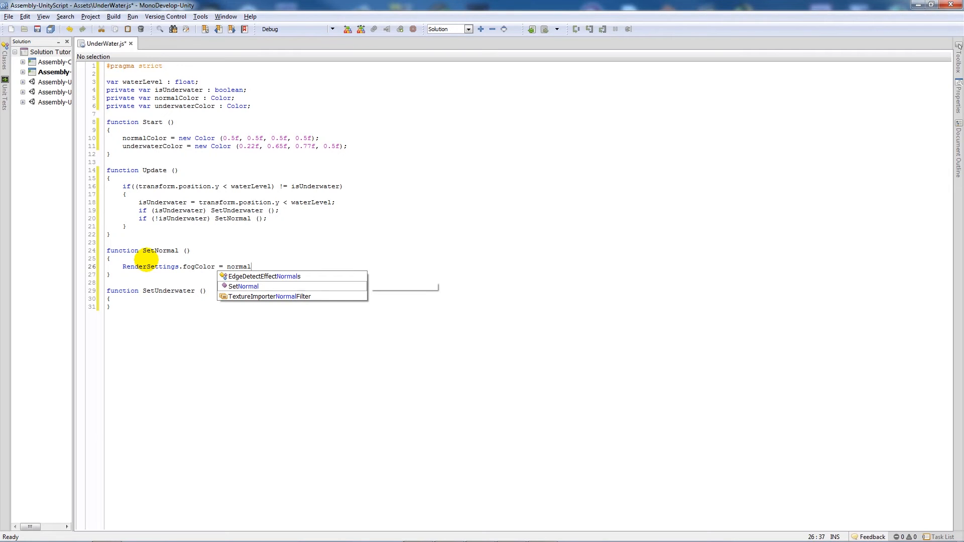
pyautogui.write('Color')
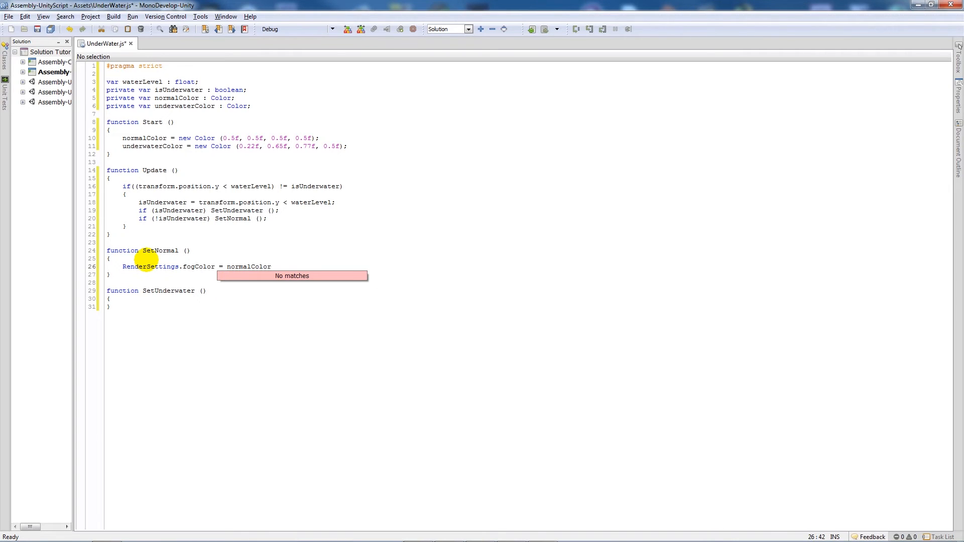
pyautogui.write(';')
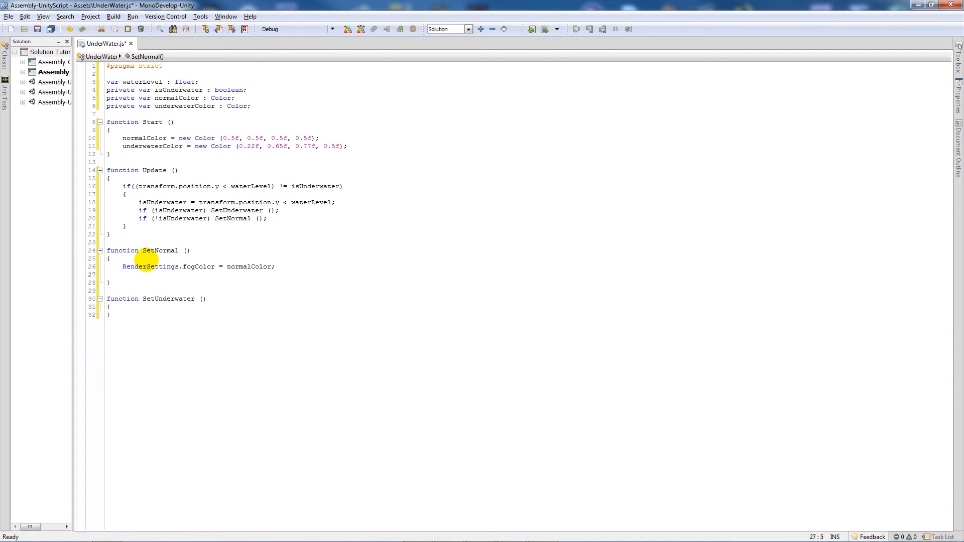
# - Add RenderSettings.fogDensity = 0.002f; to SetNormal
pyautogui.write('RenderSettings.fo')
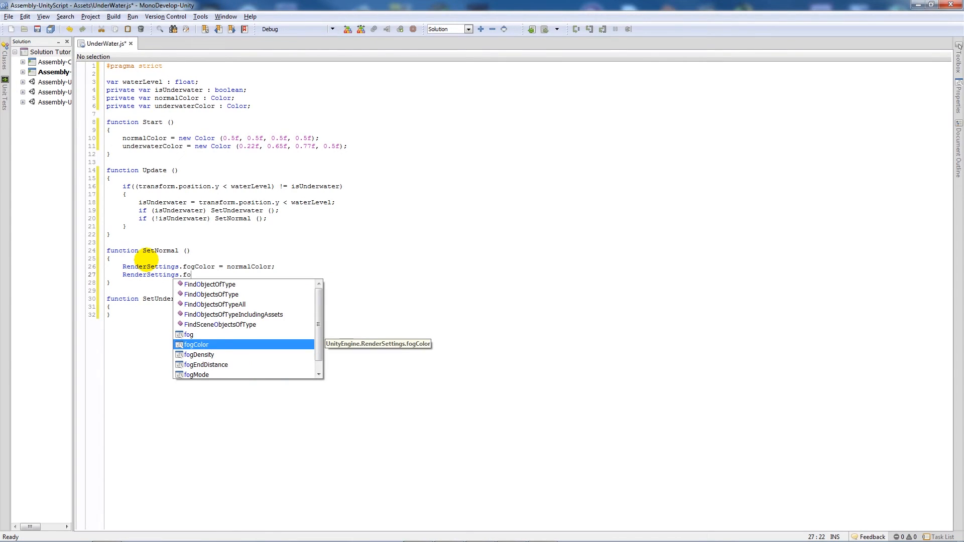
pyautogui.write('Density =')
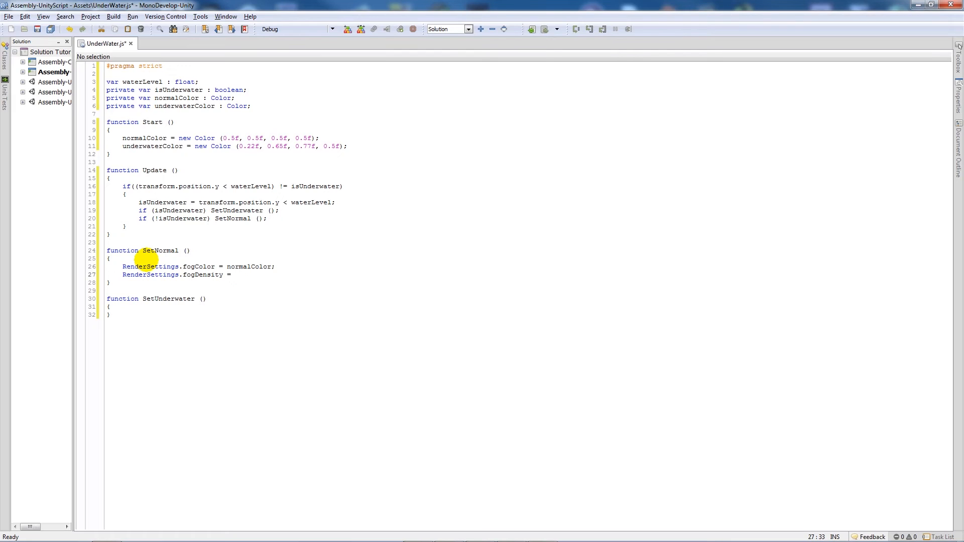
pyautogui.click(235, 275)
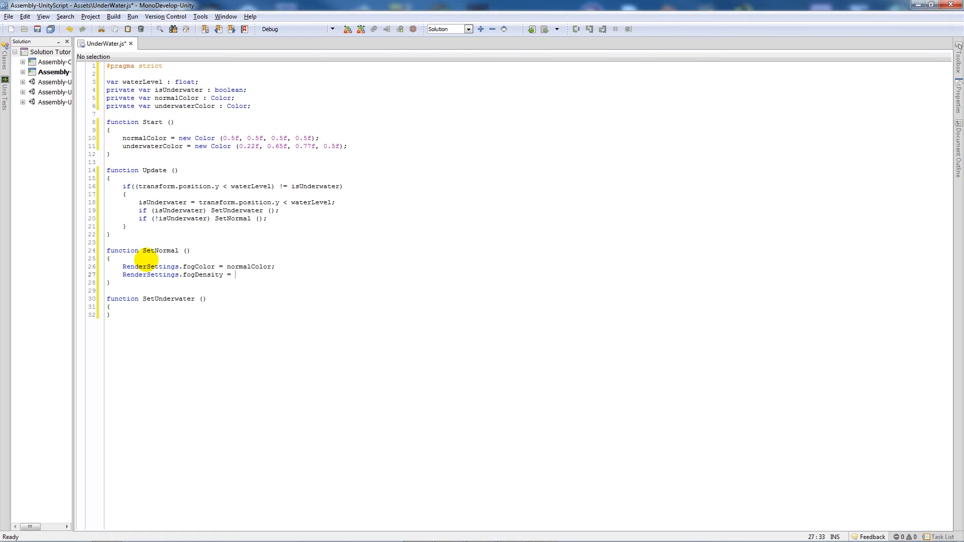
pyautogui.write('0')
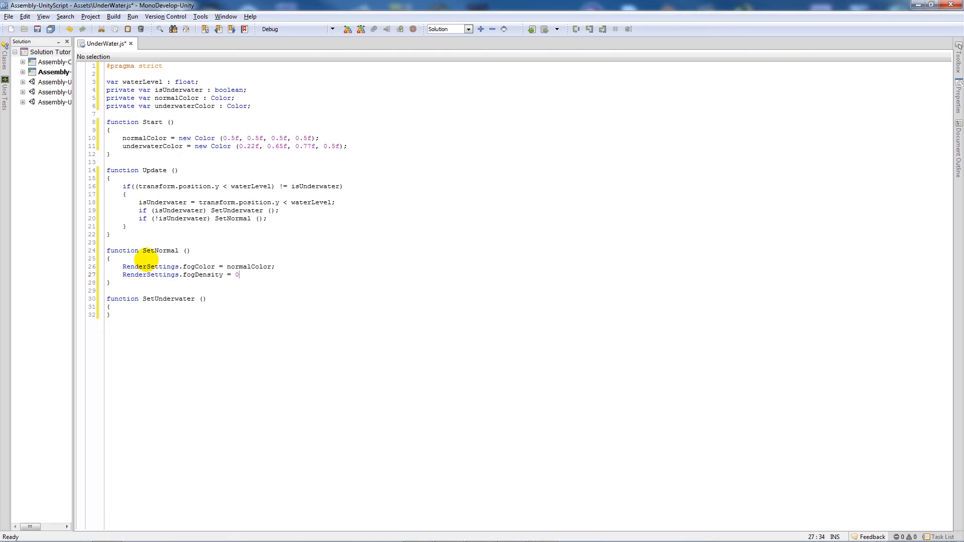
pyautogui.write('.002')
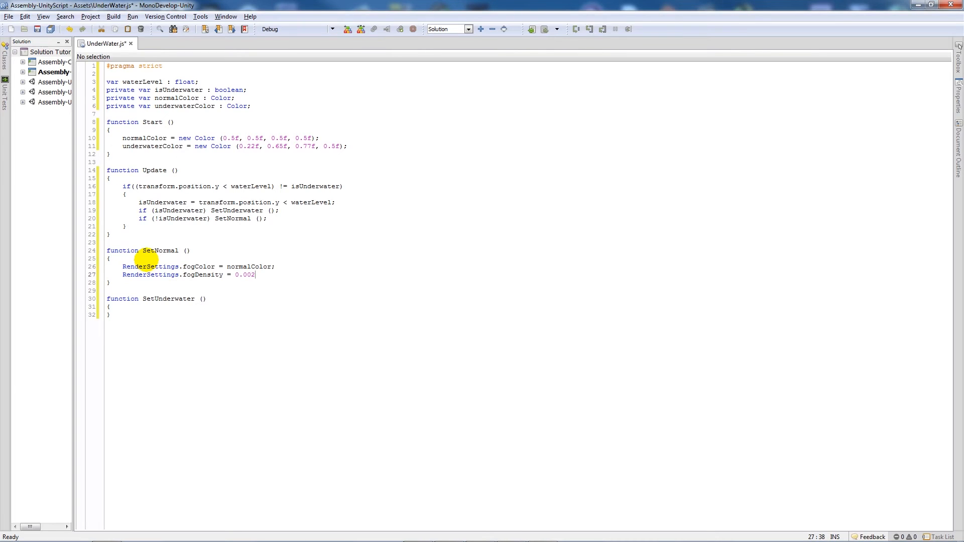
pyautogui.write('f;')
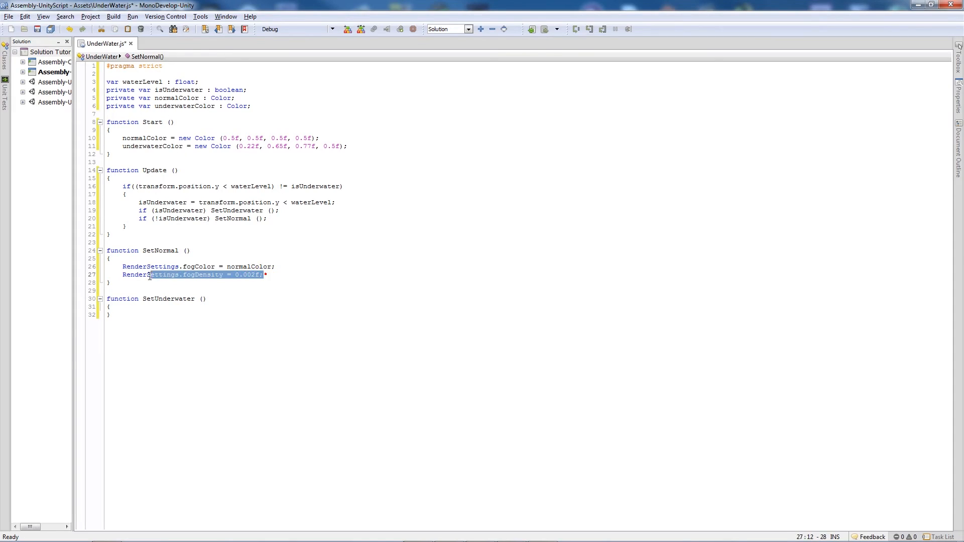
# - In SetUnderwater, set fogColor to underwaterColor and fogDensity to 0.03f, then save the script
pyautogui.click(143, 314)
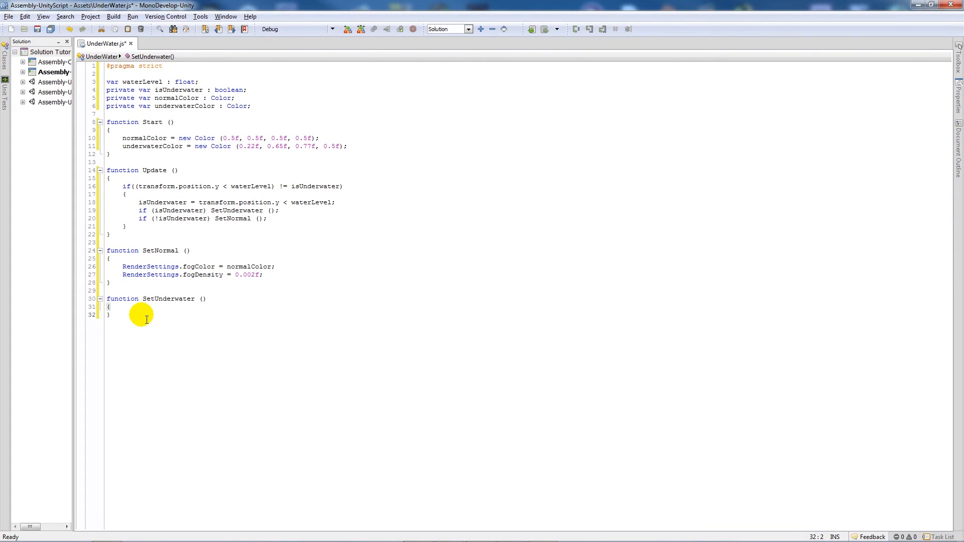
pyautogui.write('RenderSettings.fogColor = normalColor;')
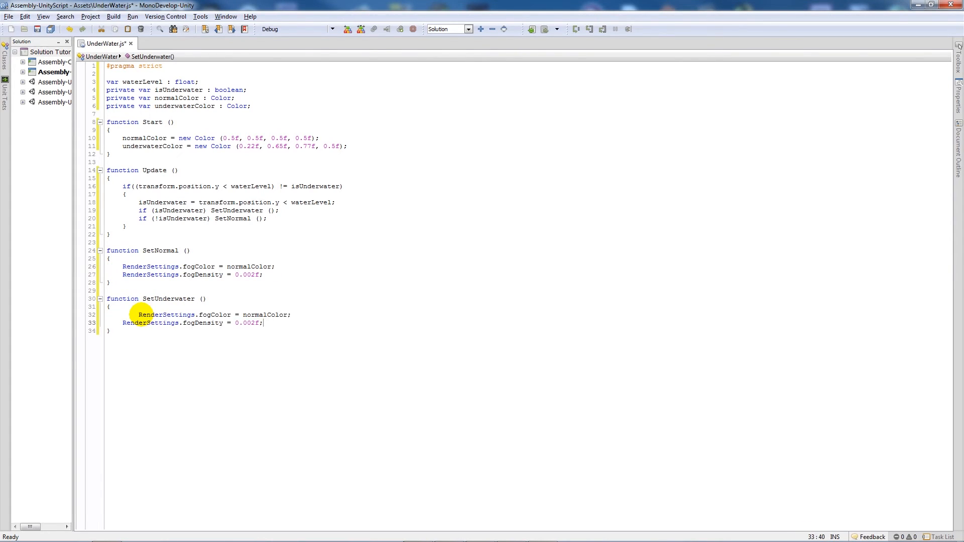
pyautogui.click(145, 314)
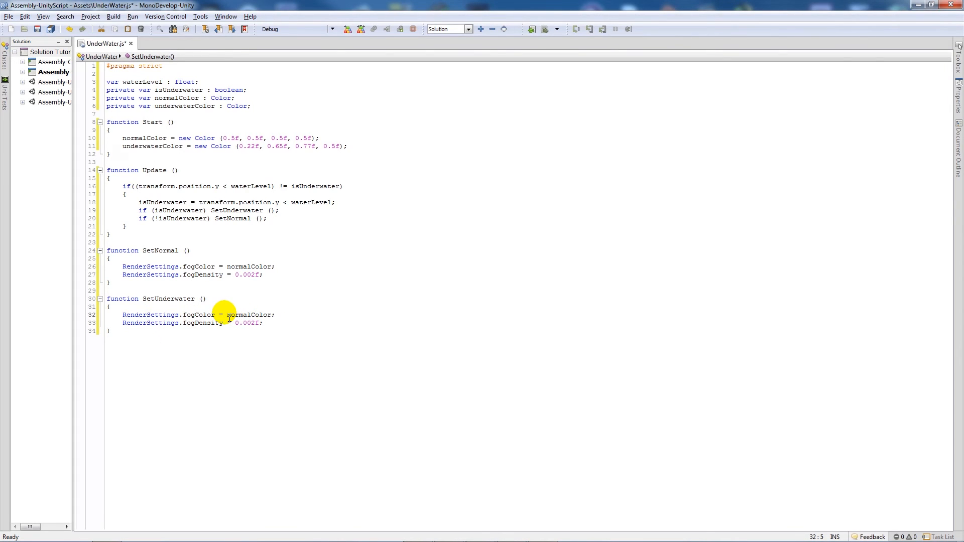
pyautogui.doubleClick(237, 314)
pyautogui.write('underwater')
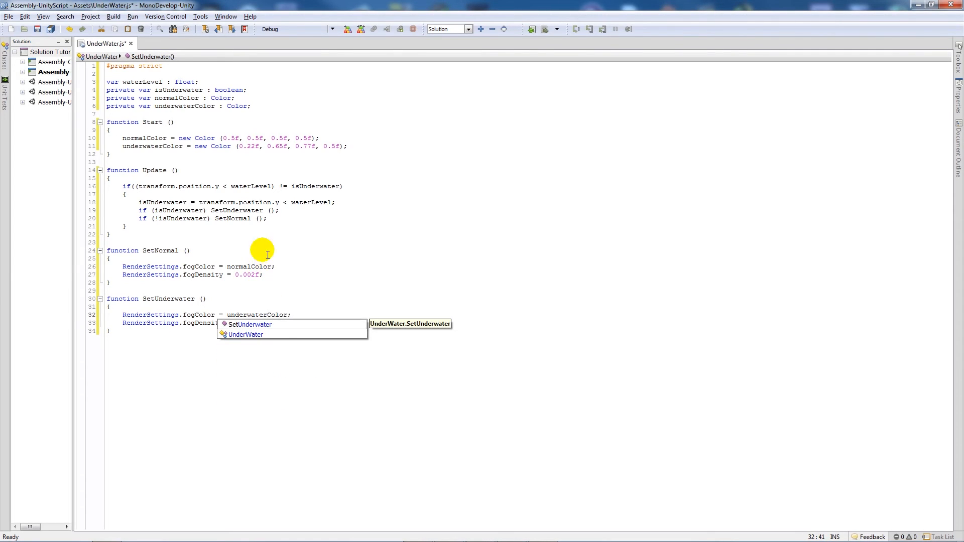
pyautogui.moveTo(286, 152)
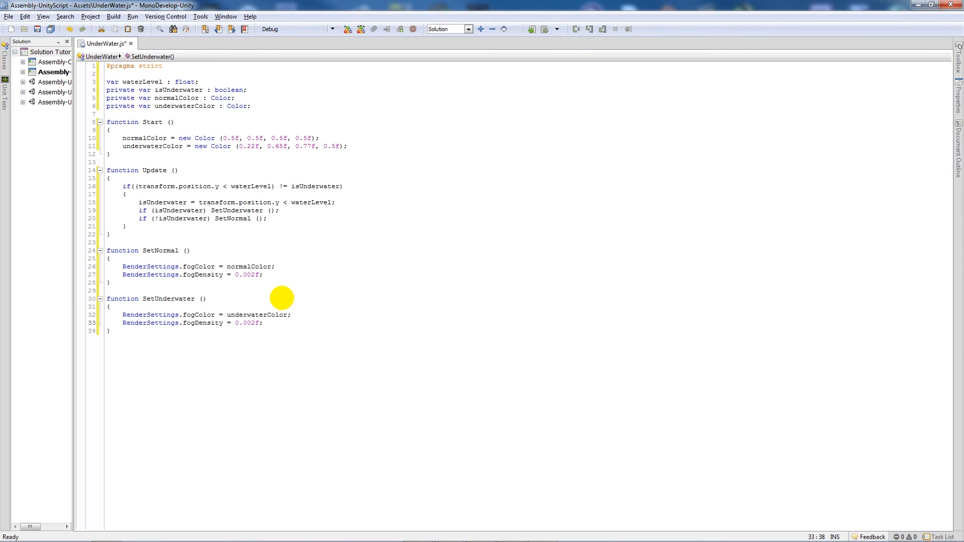
pyautogui.write('0.03')
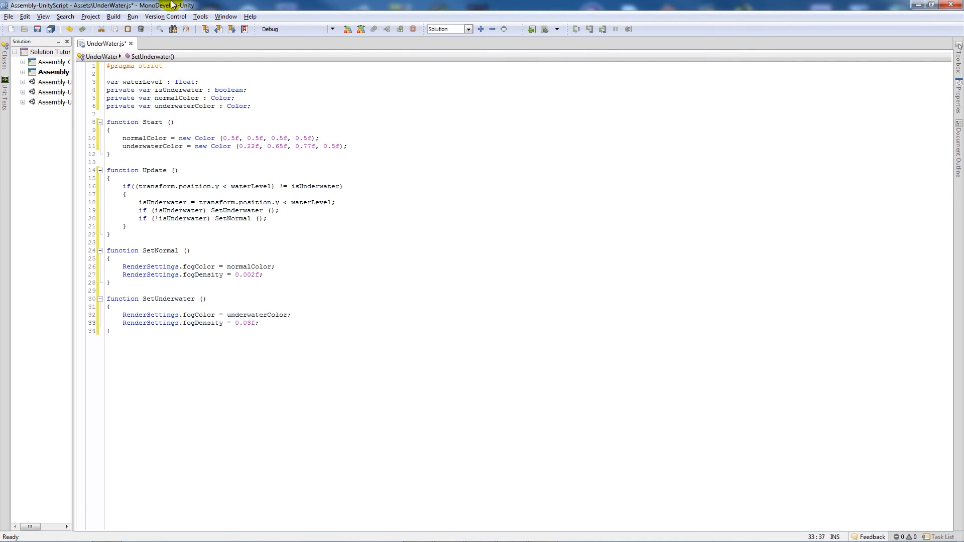
pyautogui.press('ctrl+s')
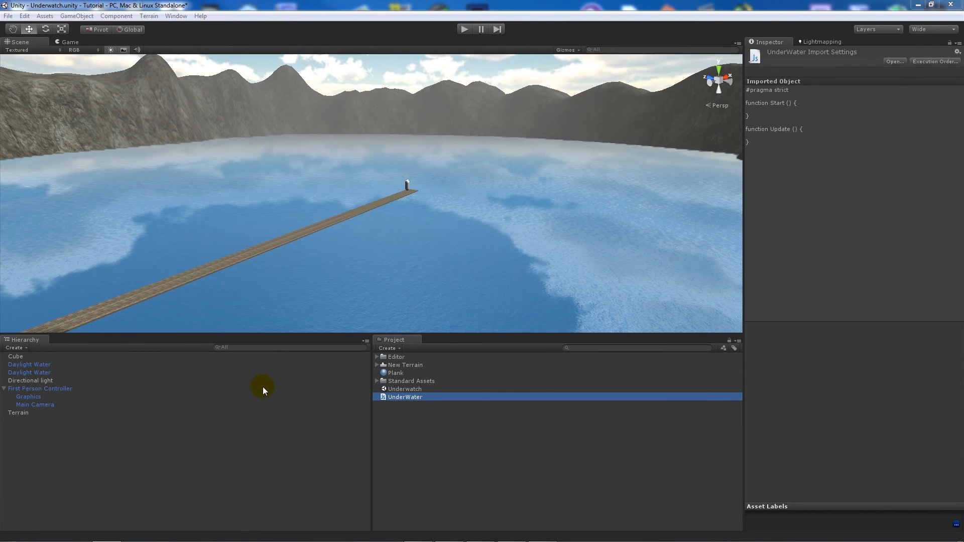
# - Set the Main Camera's UnderWater Water Level to 35, matching Daylight Water's Transform Y
pyautogui.click(34, 403)
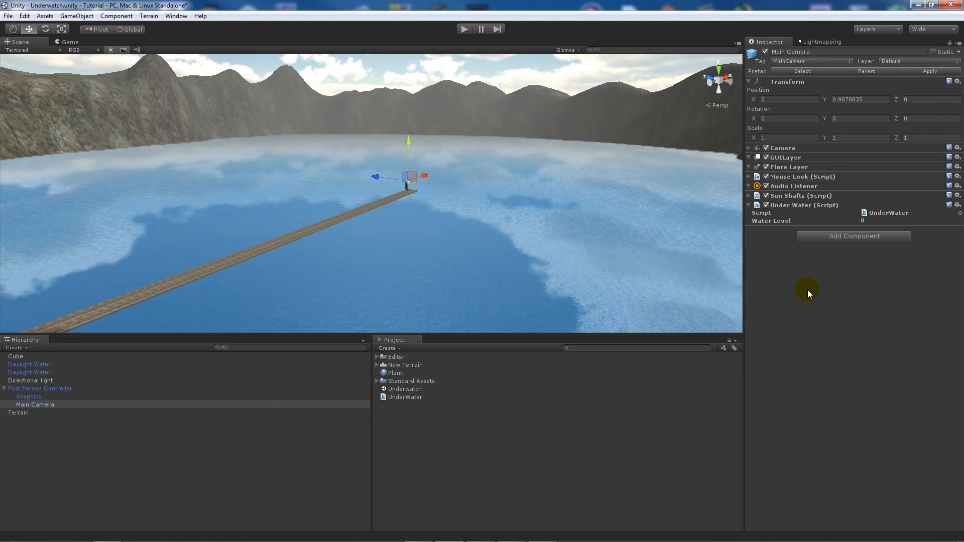
pyautogui.moveTo(773, 229)
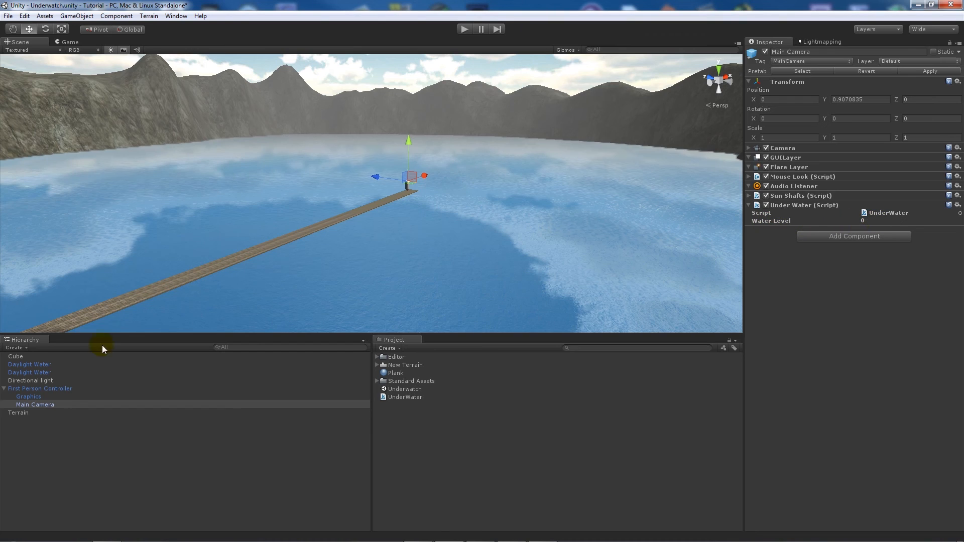
pyautogui.click(29, 372)
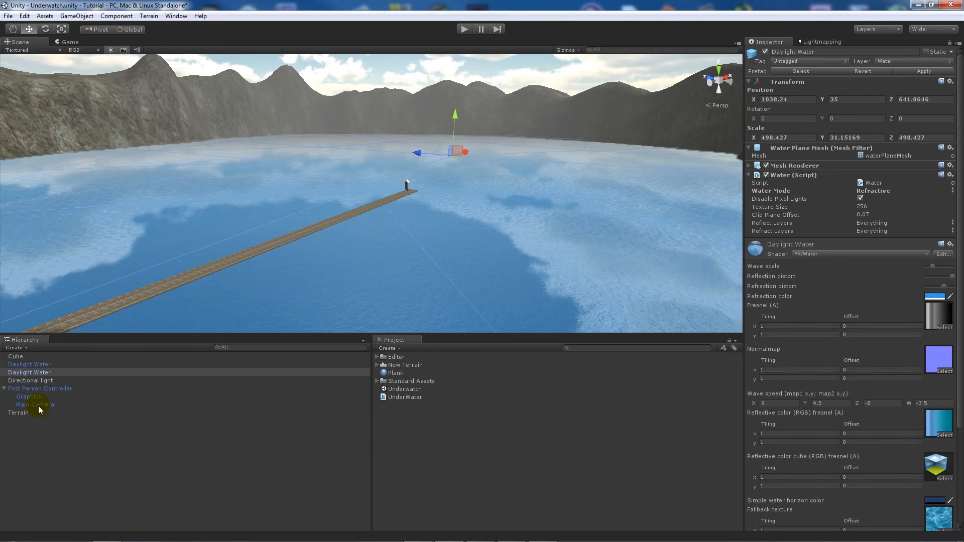
pyautogui.click(35, 404)
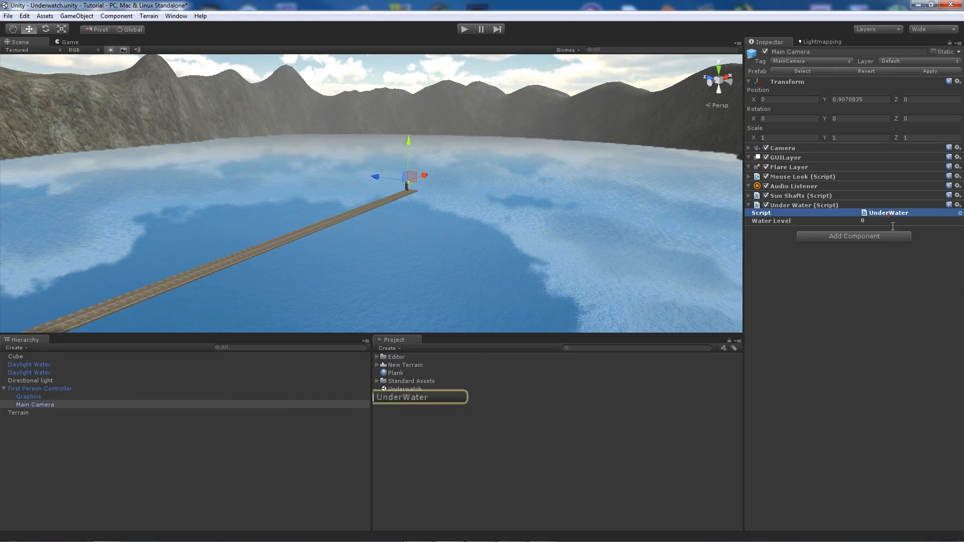
pyautogui.click(770, 220)
pyautogui.write('35')
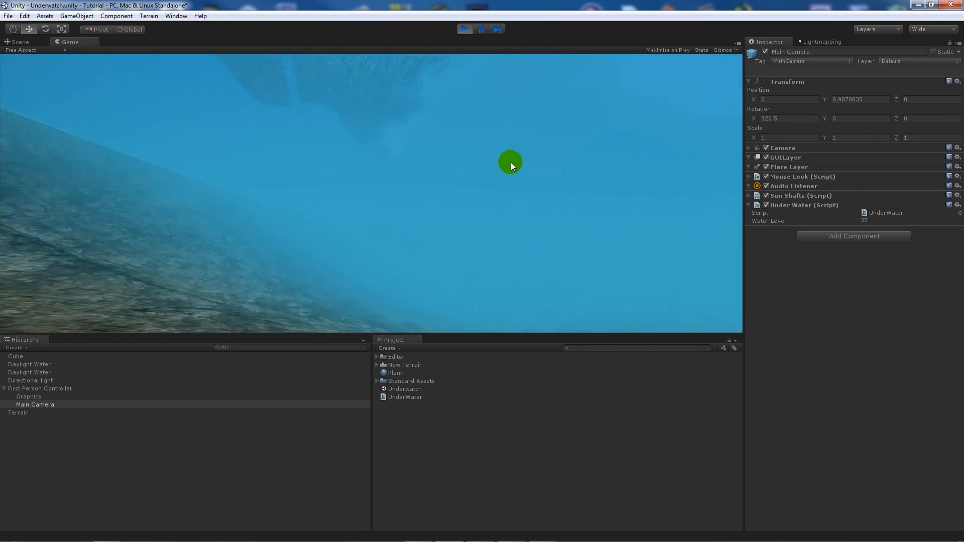
pyautogui.moveTo(510, 163); pyautogui.dragTo(374, 179)
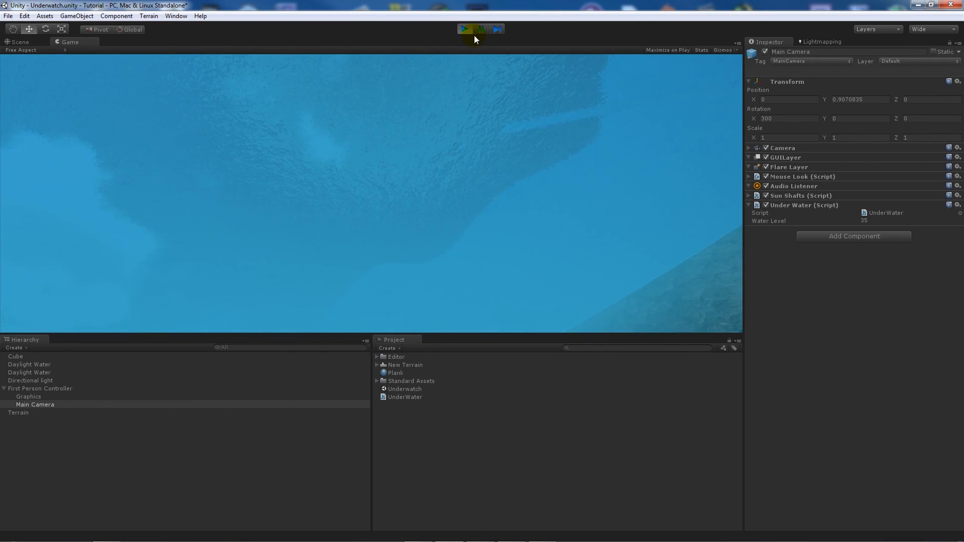
pyautogui.click(465, 29)
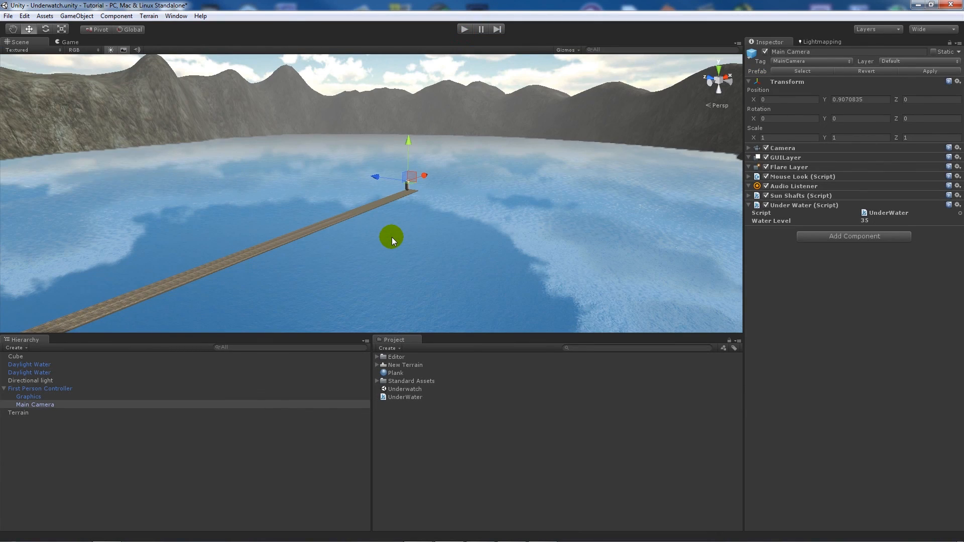